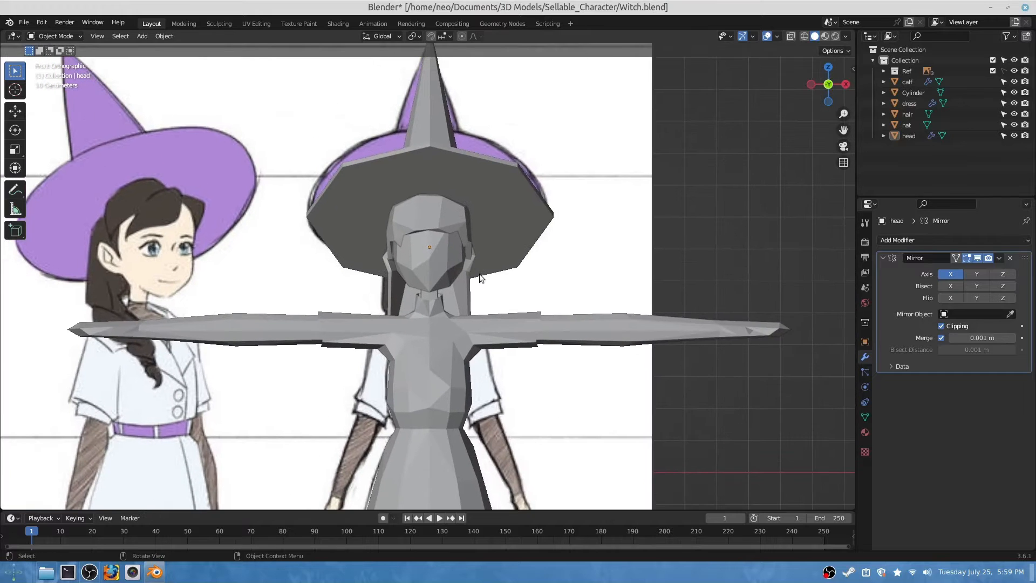
Select the head object, isolate it, and frame it in front orthographic view
left_click(430, 251)
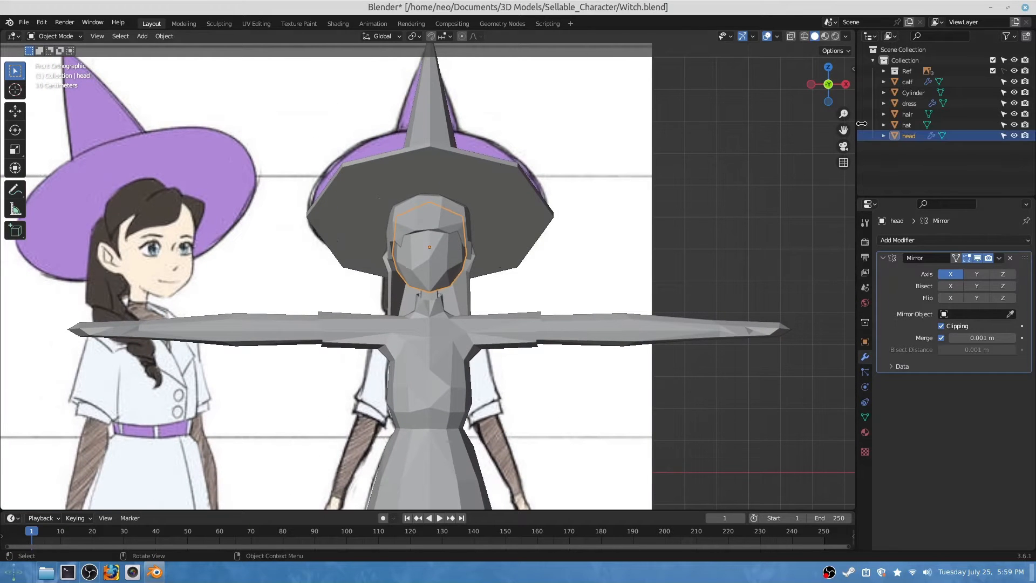
left_click(1014, 92)
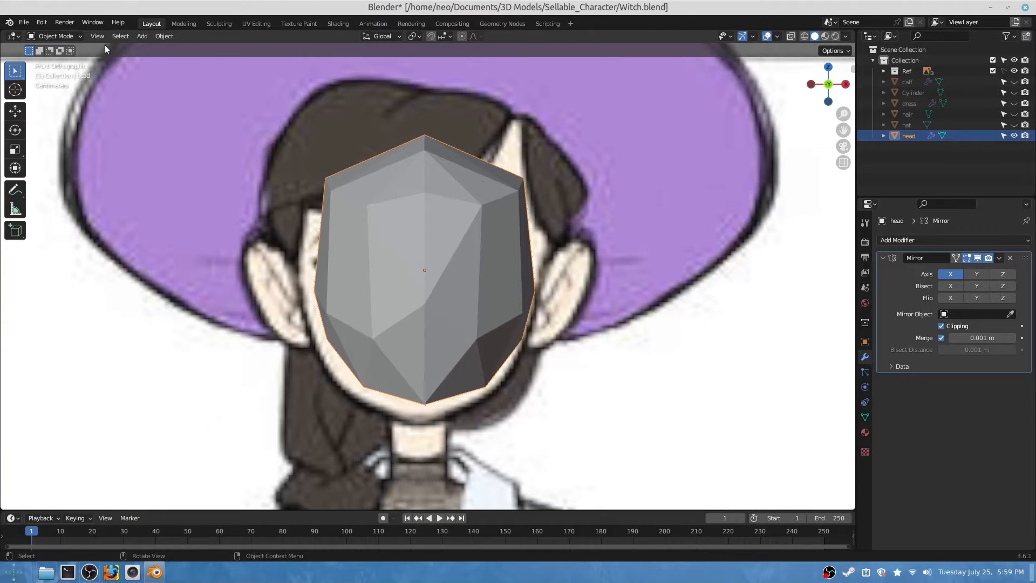
key("Tab")
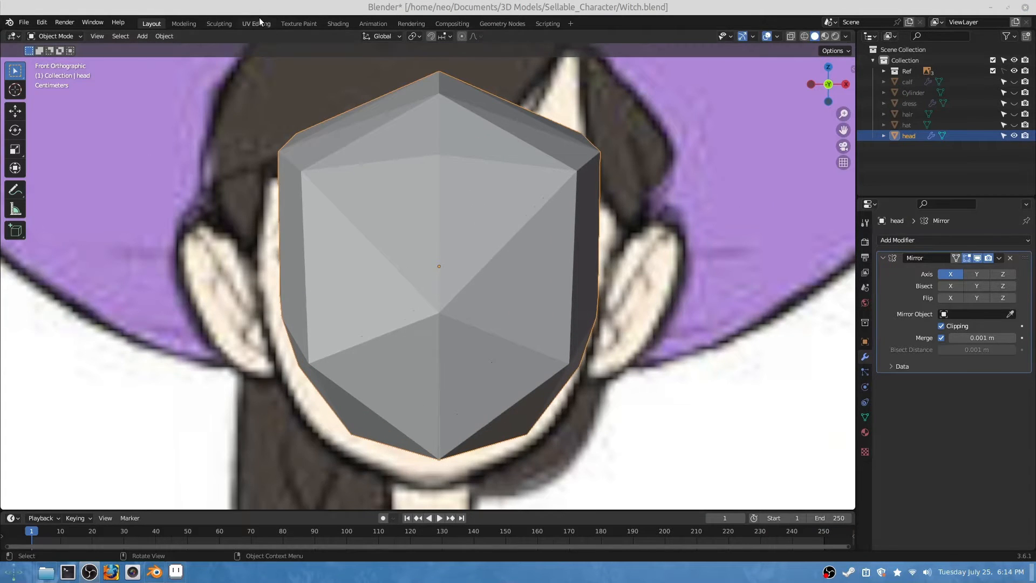
Project the head's front faces from view and scale the UVs over the smiling closed-eyes face
left_click(256, 23)
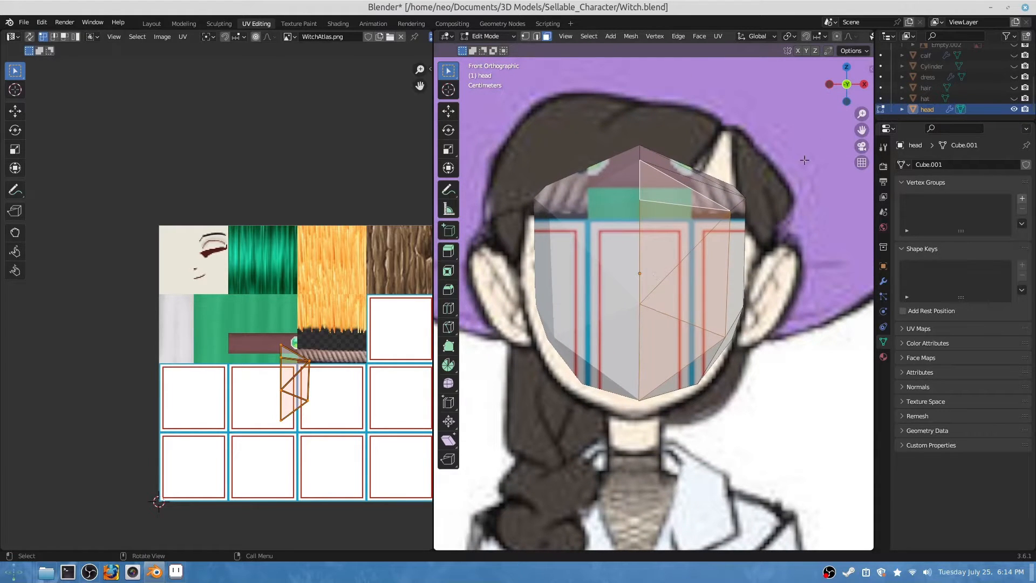
mouse_move(614, 309)
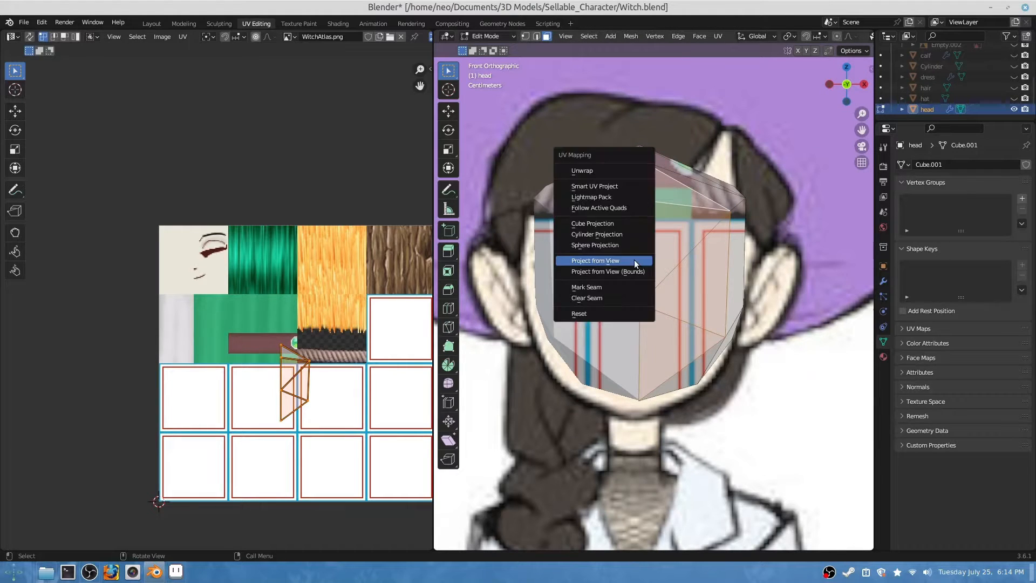
left_click(594, 260)
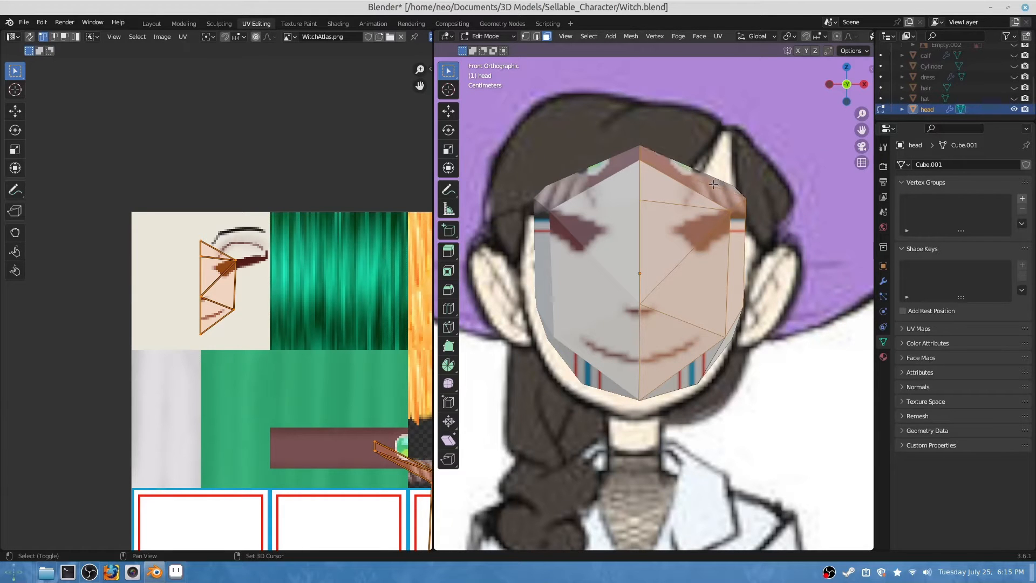
left_click(718, 35)
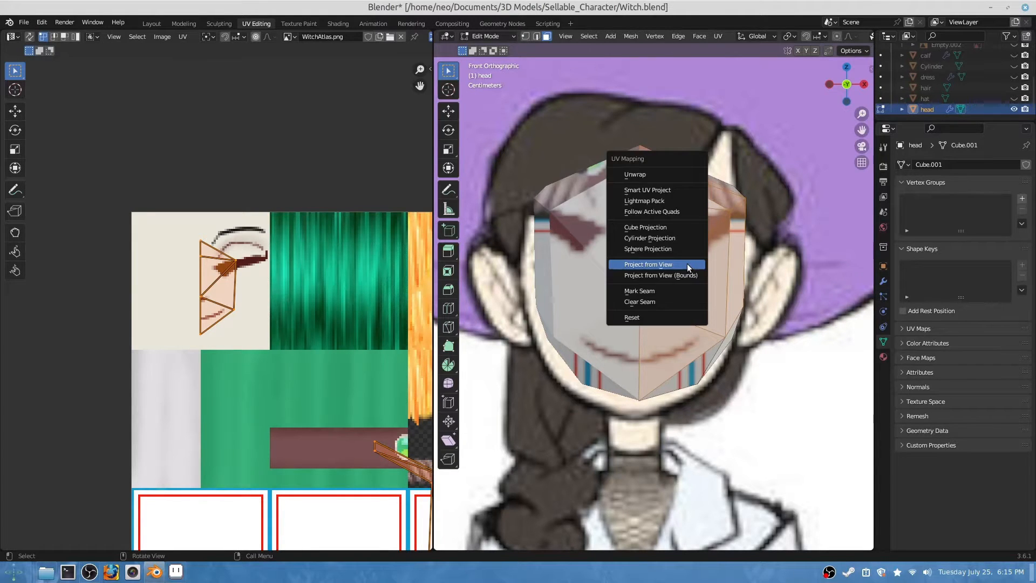
left_click(647, 265)
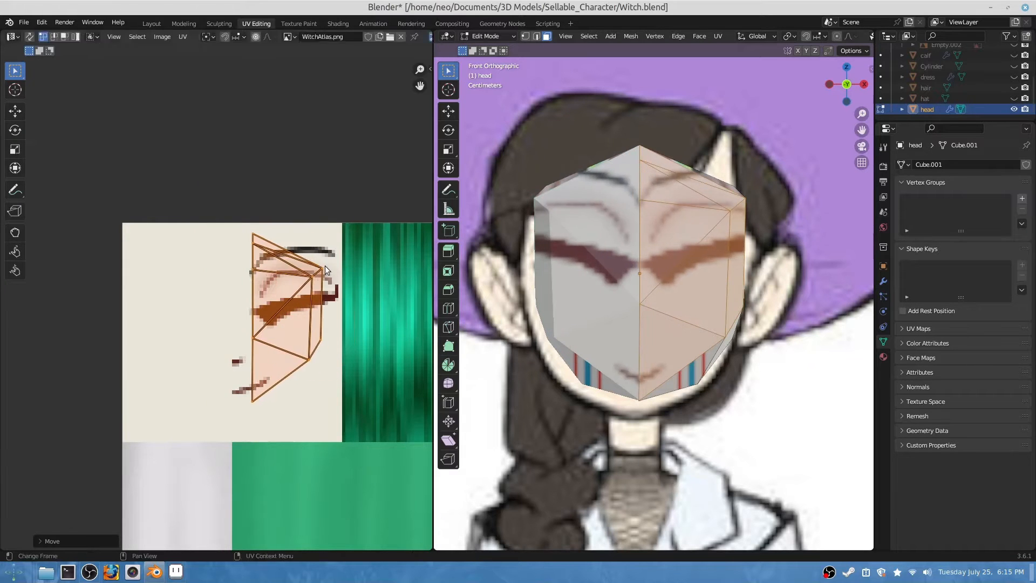
key("s")
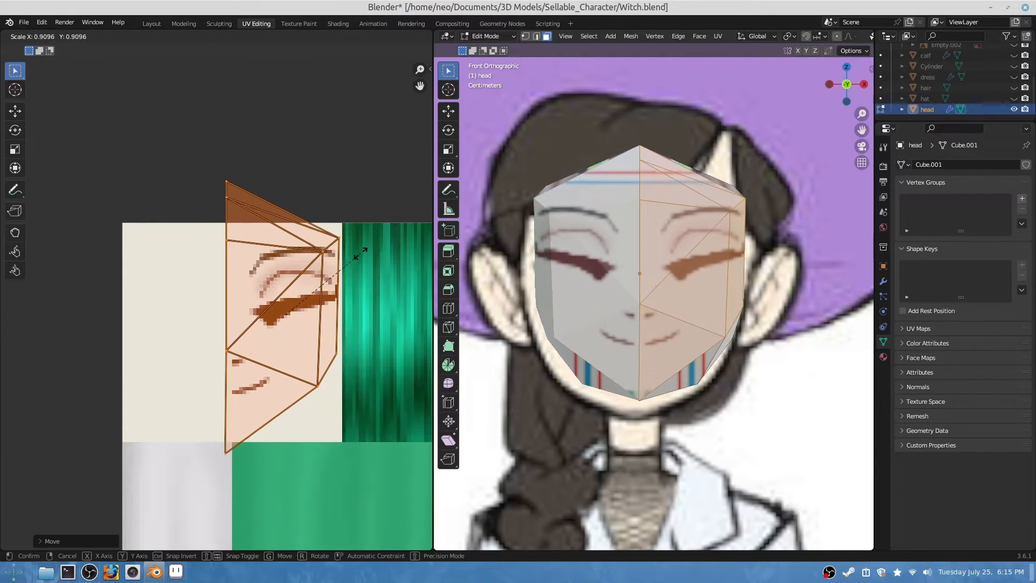
key("r")
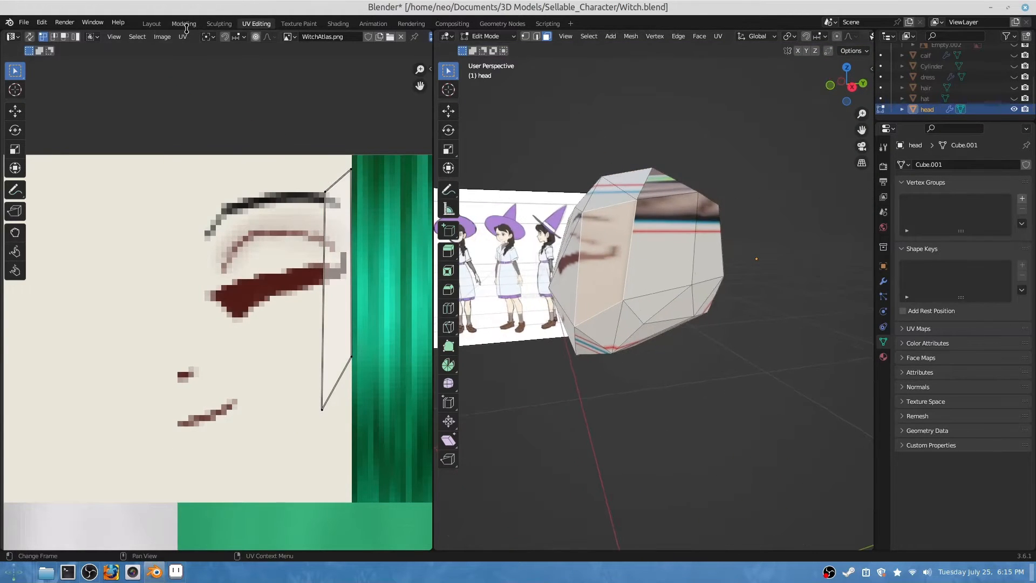
In Layout, move the selected head vertices slightly back along Y, then return to UV Editing
left_click(151, 23)
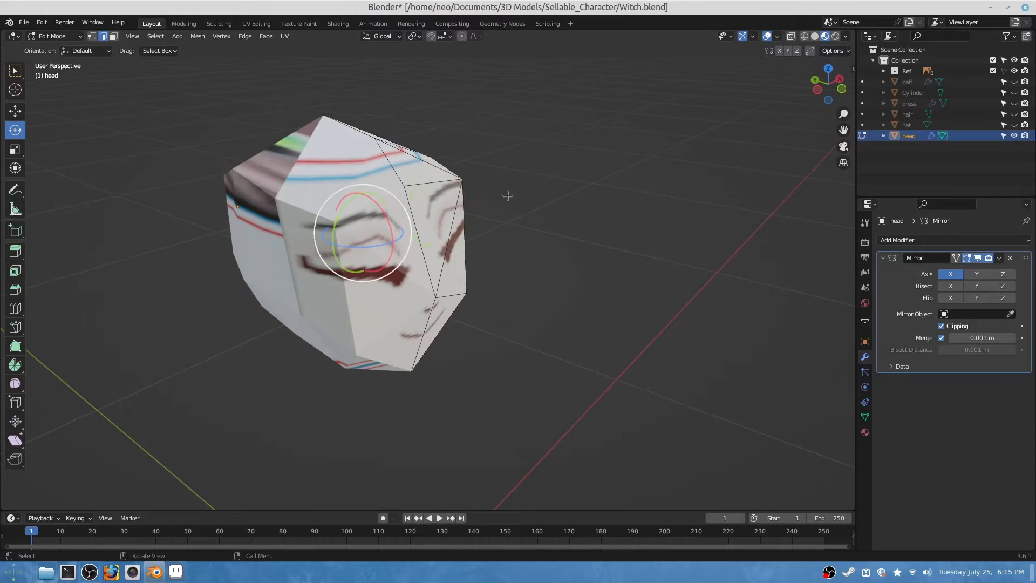
key("g")
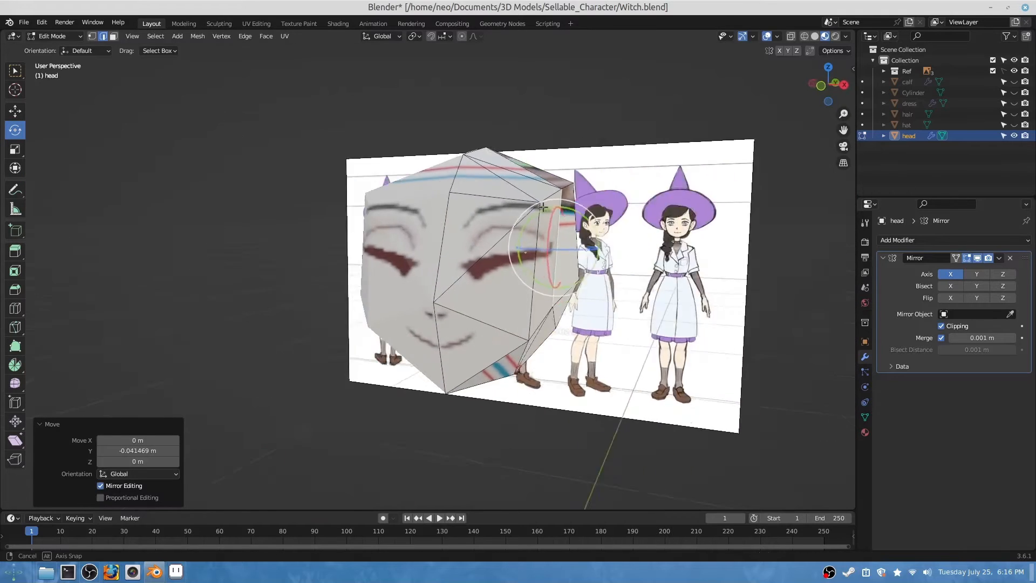
left_click(53, 36)
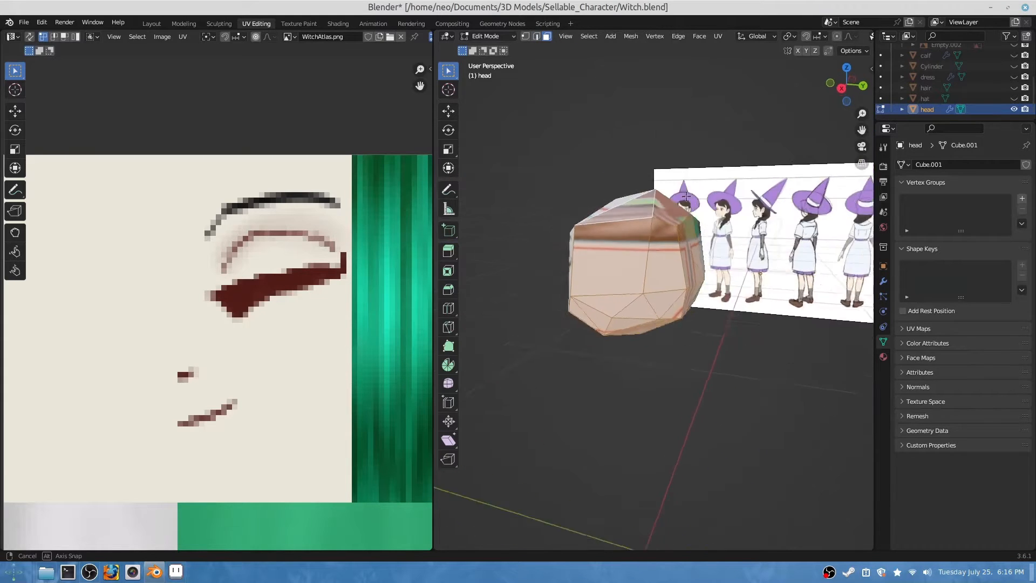
Project the head's side faces from the right view and place them over blank skin
left_click(848, 85)
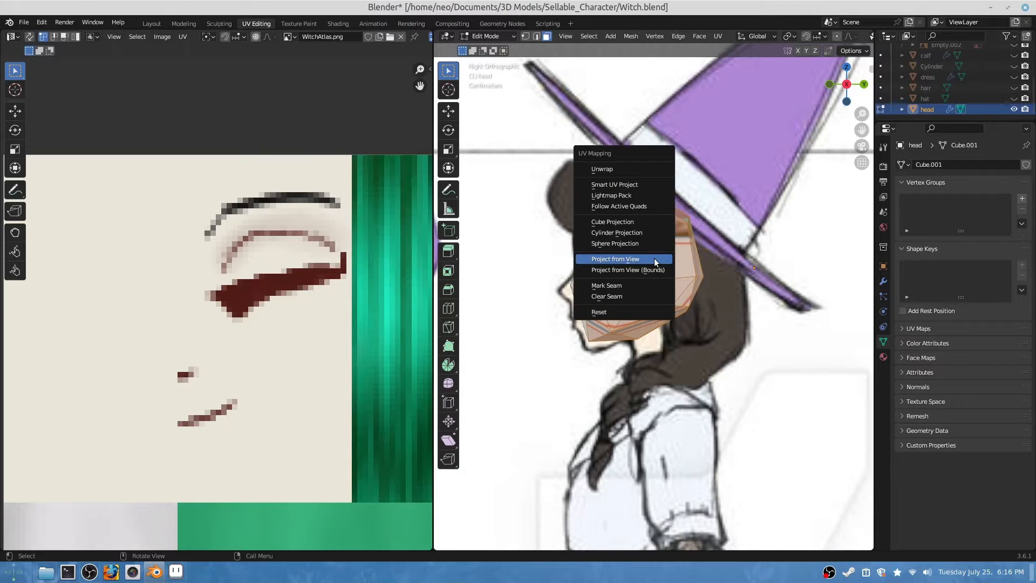
left_click(614, 258)
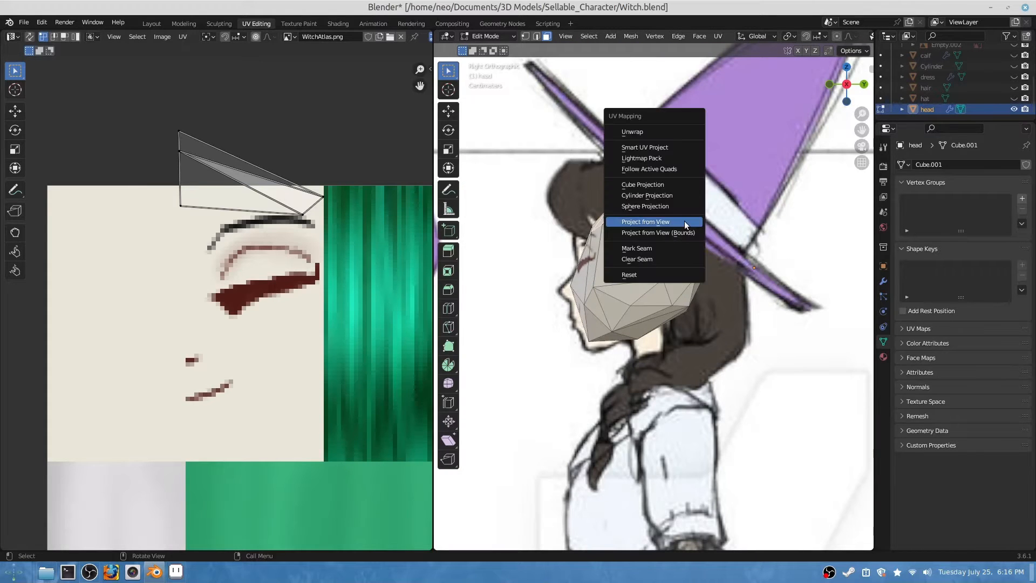
left_click(645, 222)
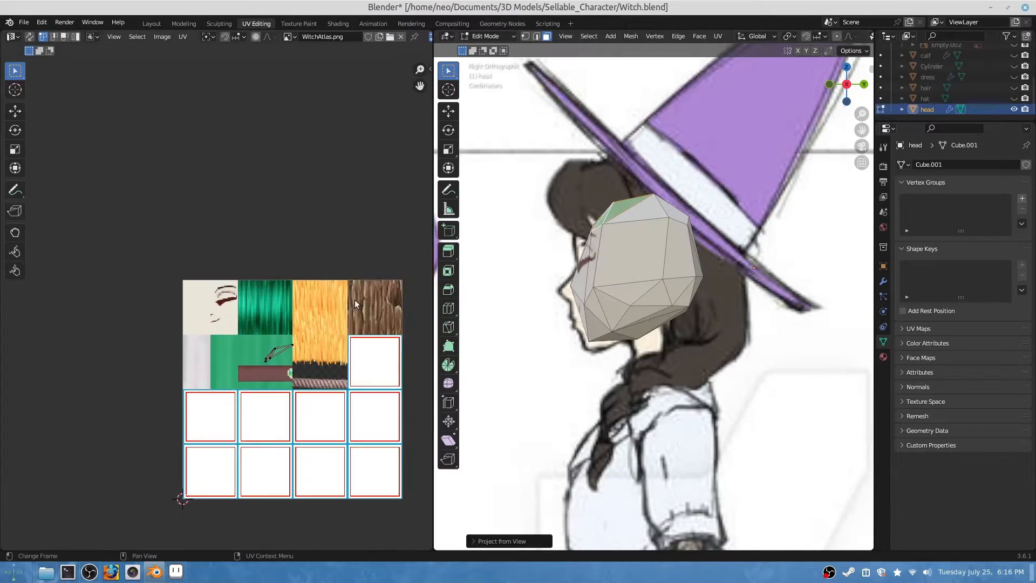
key("s")
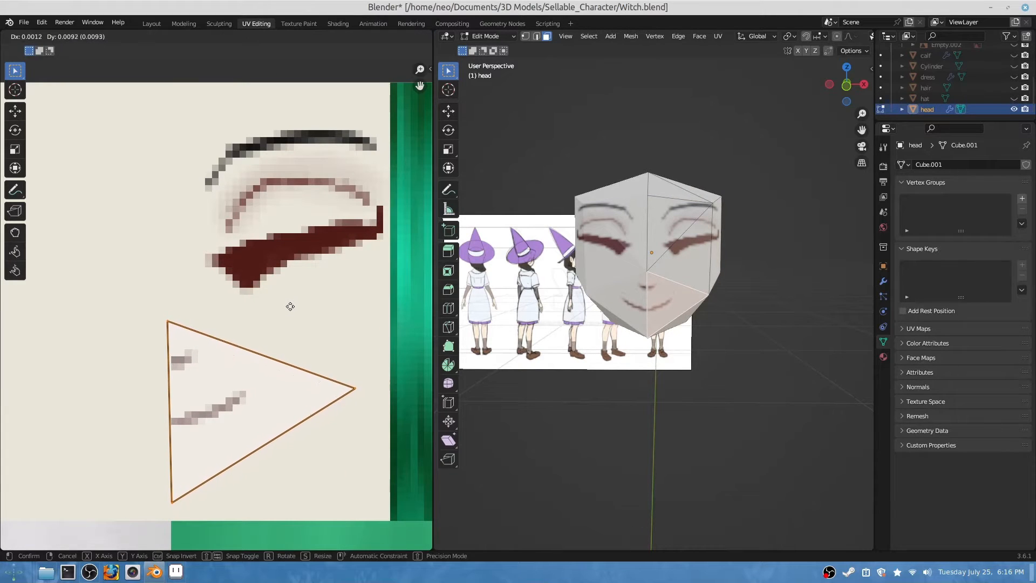
mouse_move(291, 311)
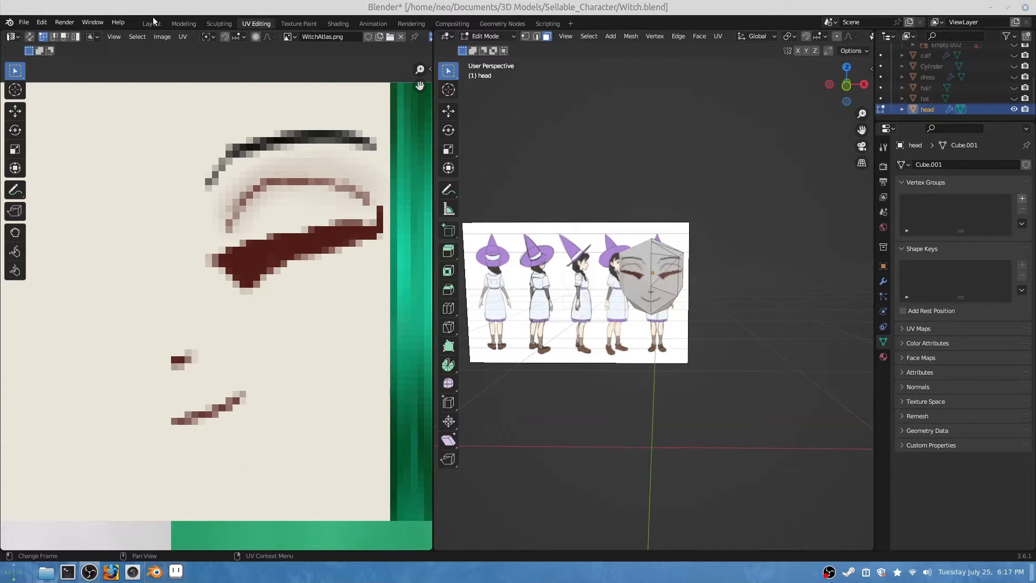
Scale the hair up to about 1.1 in Layout, then bring it into UV Editing
left_click(150, 24)
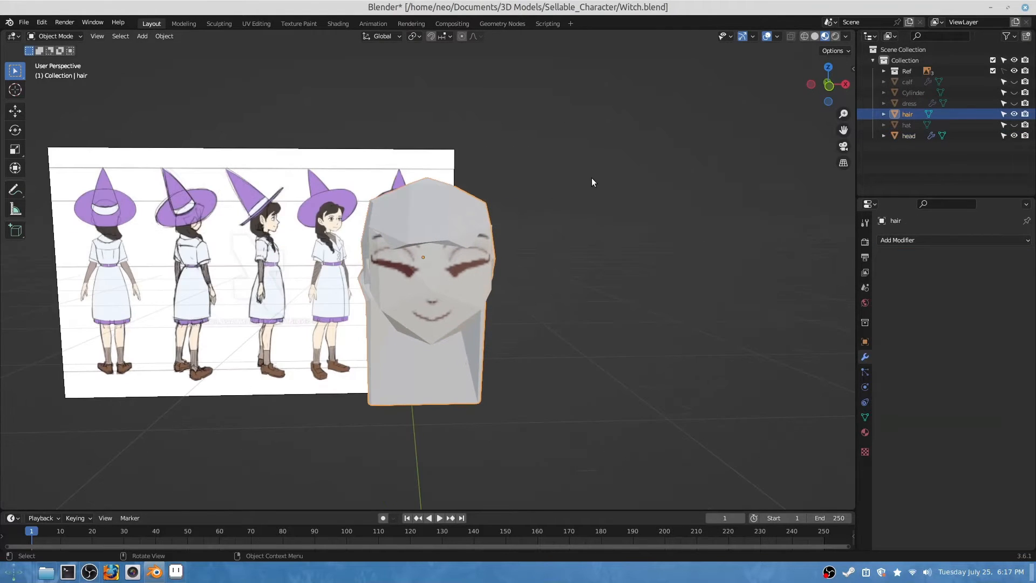
key("s")
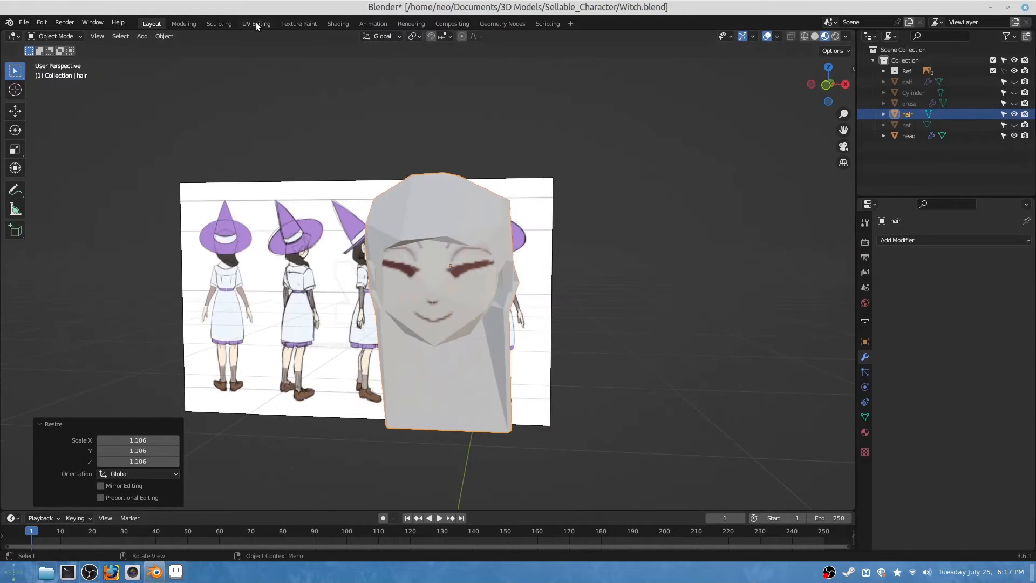
left_click(255, 24)
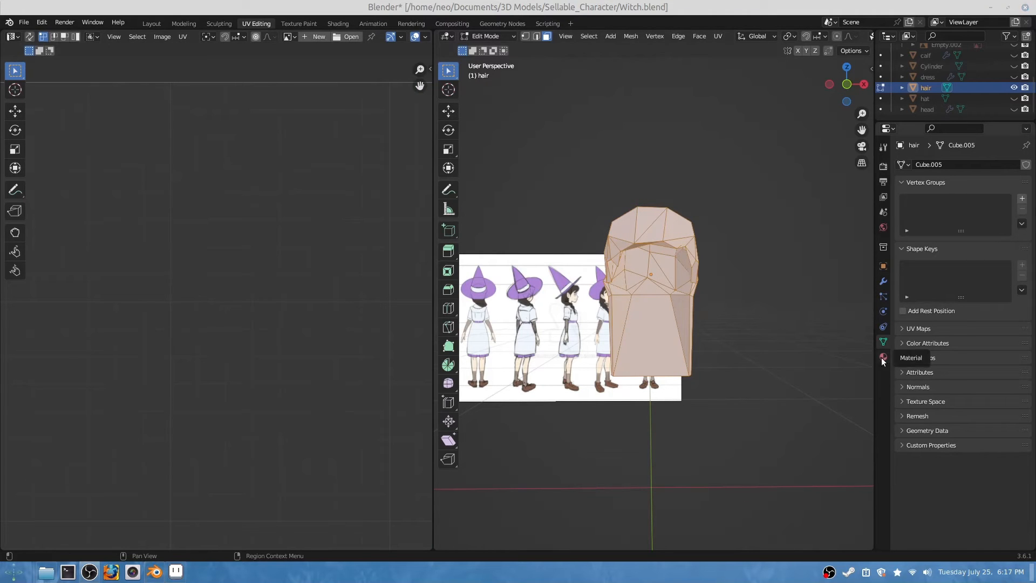
Assign Material.001, the WitchAtlas.png material, to the hair from the material browser
left_click(883, 357)
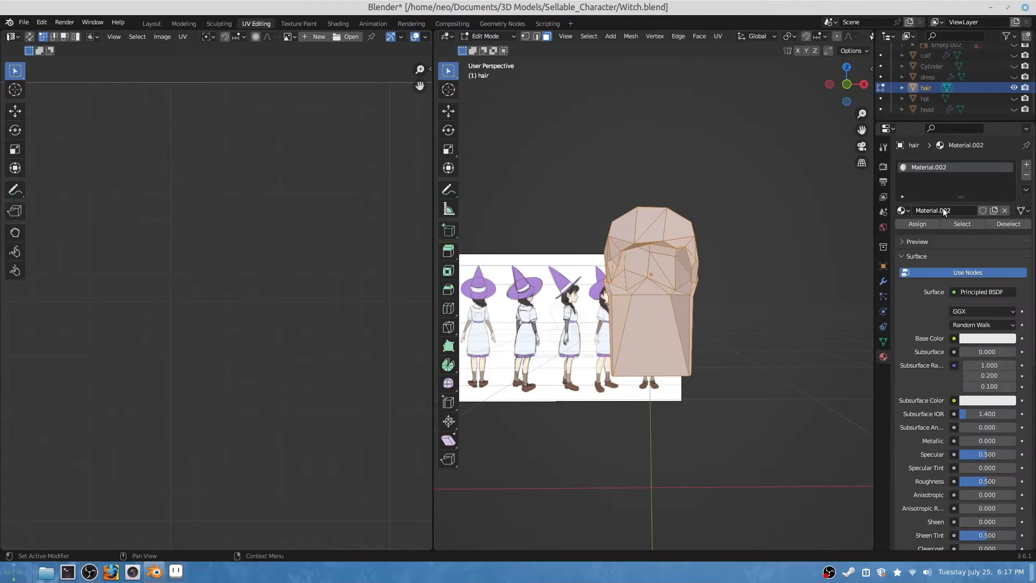
left_click(900, 210)
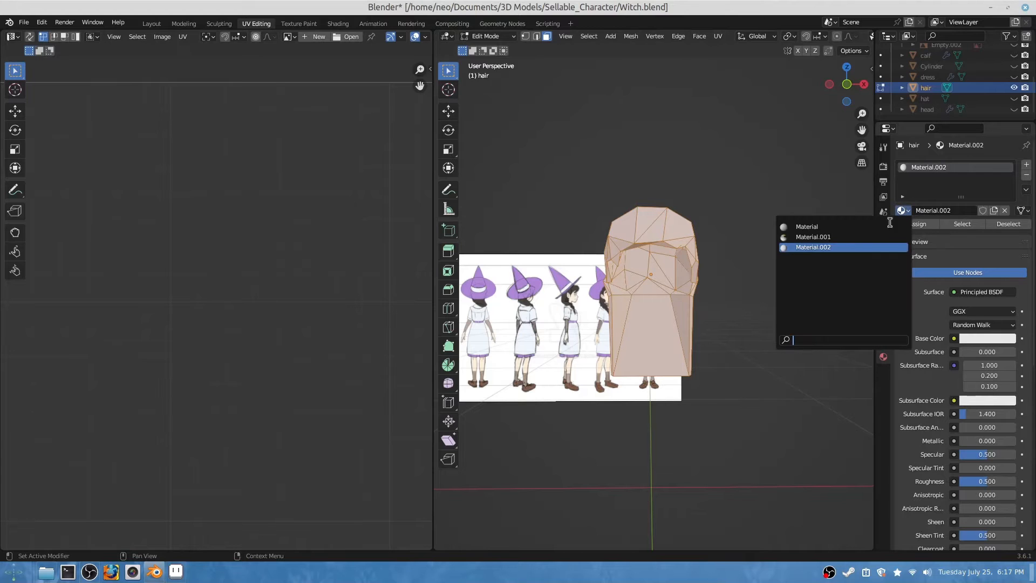
left_click(814, 236)
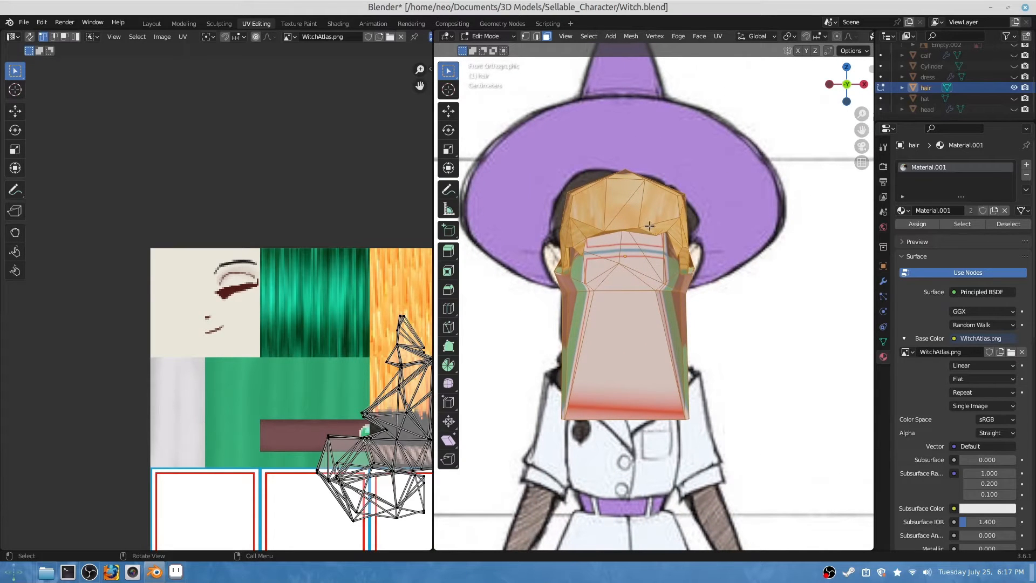
Project the hair faces from the front view and move the UVs onto the green strip
scroll("down", 3)
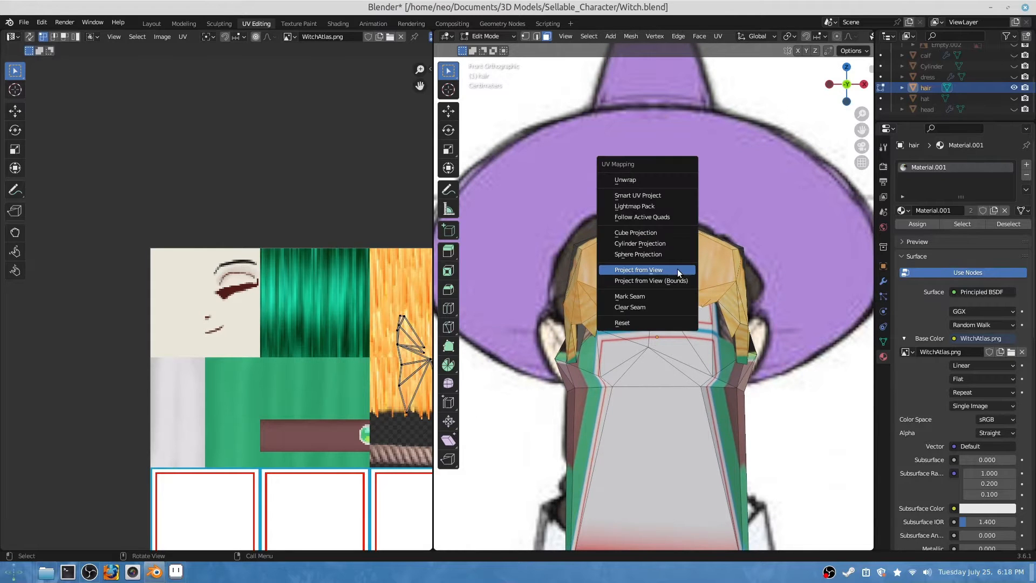
left_click(638, 270)
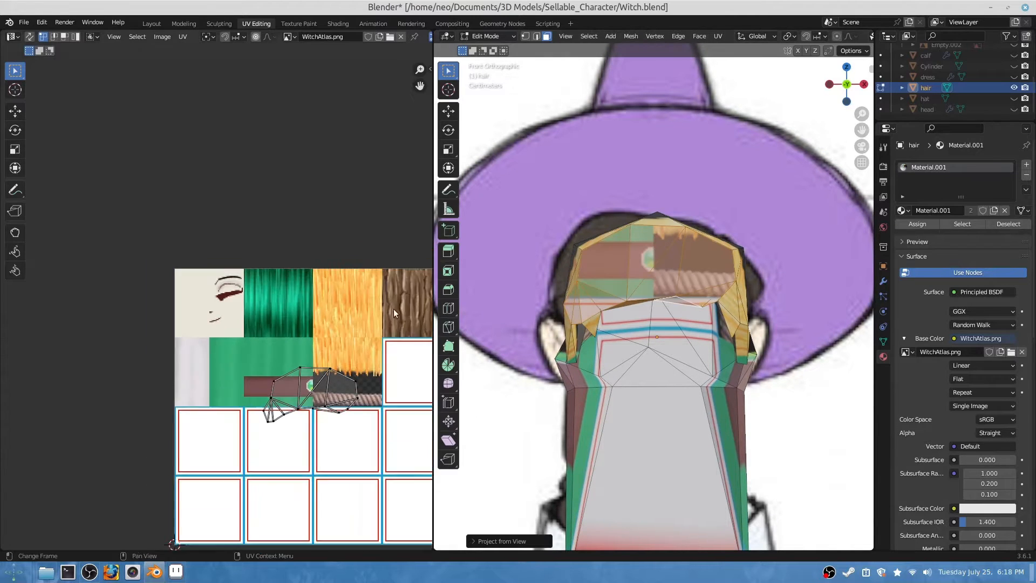
key("s")
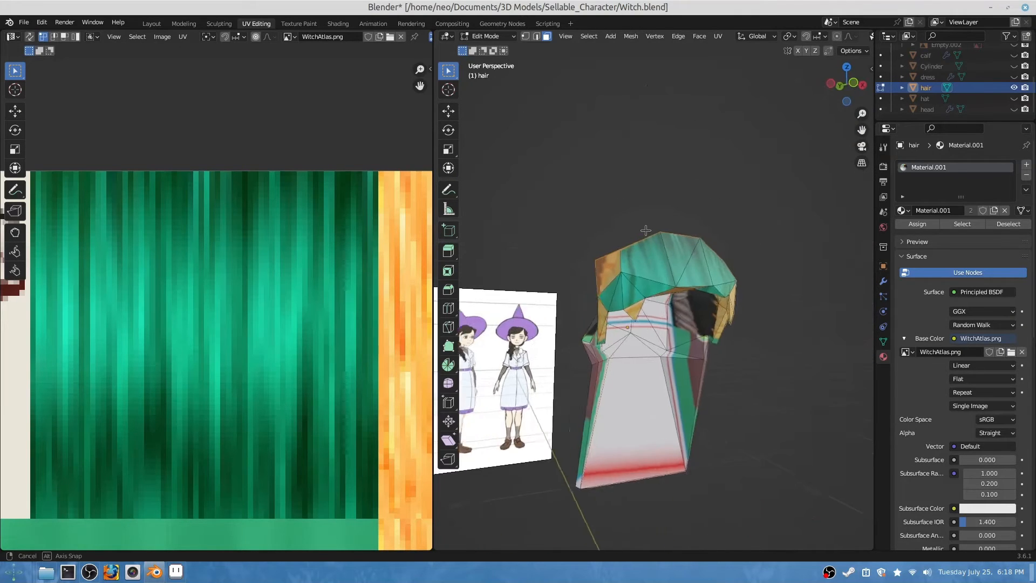
left_click(847, 97)
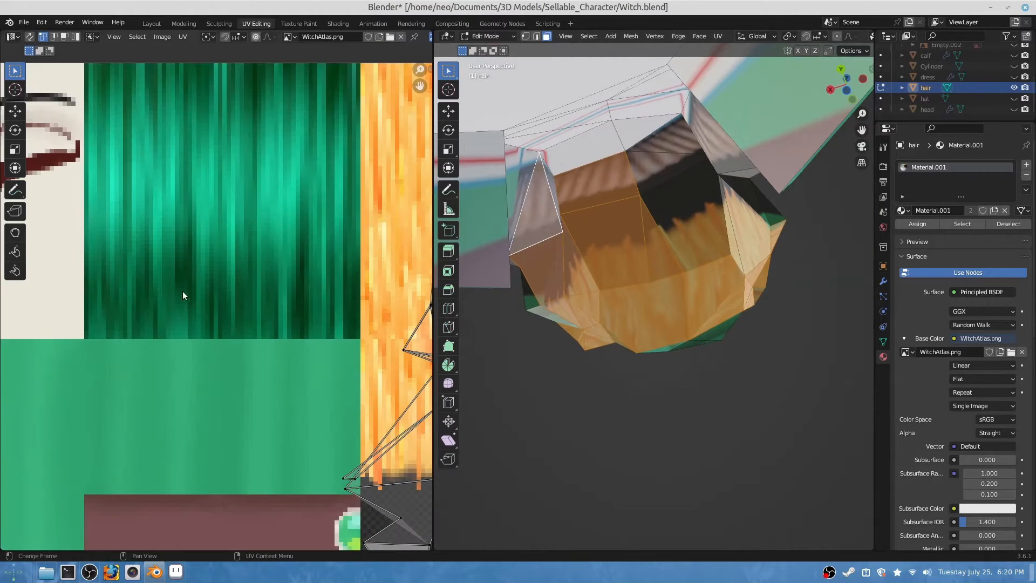
mouse_move(360, 257)
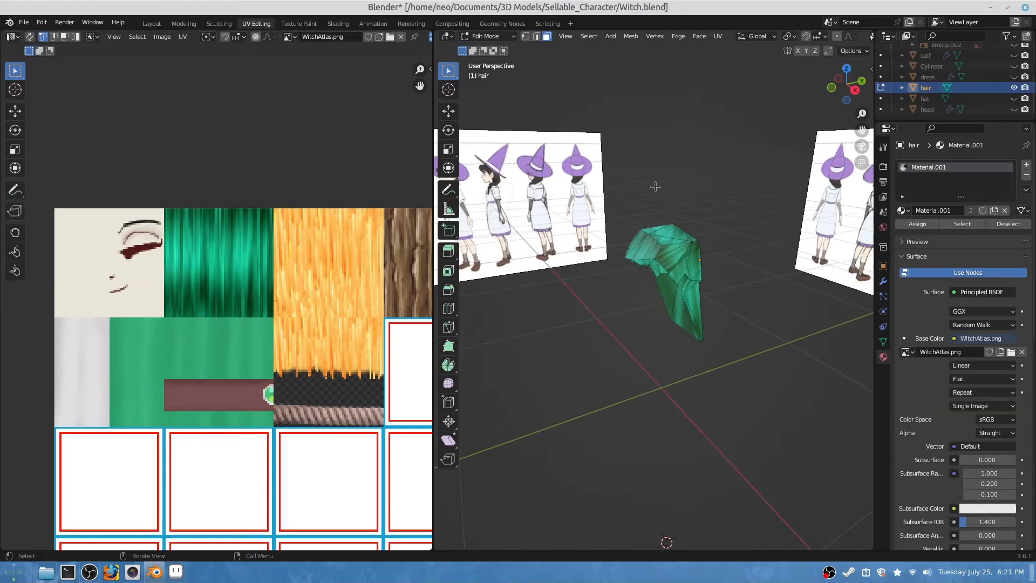
Return to Layout and unhide the head beside the teal-textured hair
left_click(151, 23)
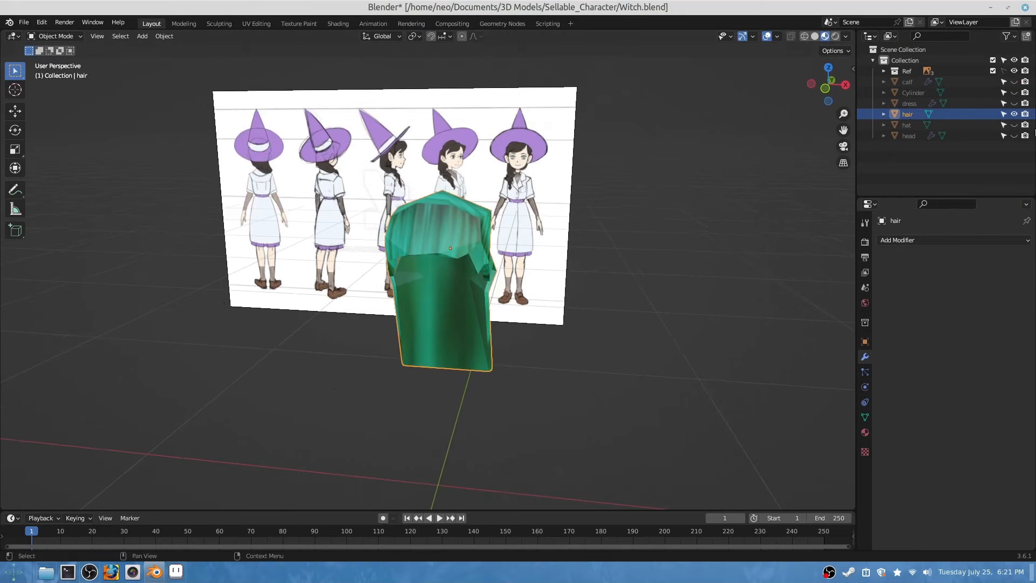
left_click(1013, 136)
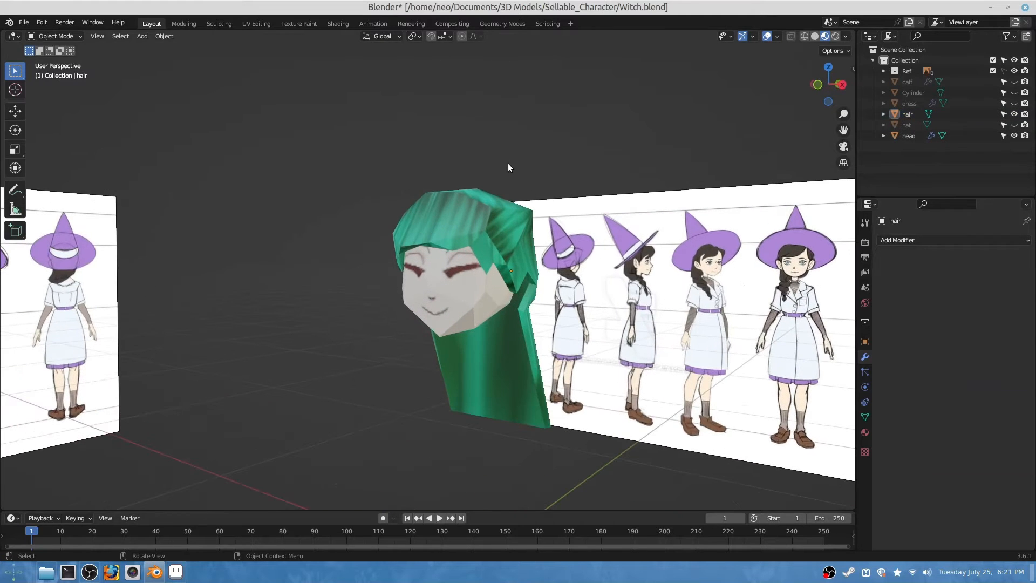
mouse_move(600, 276)
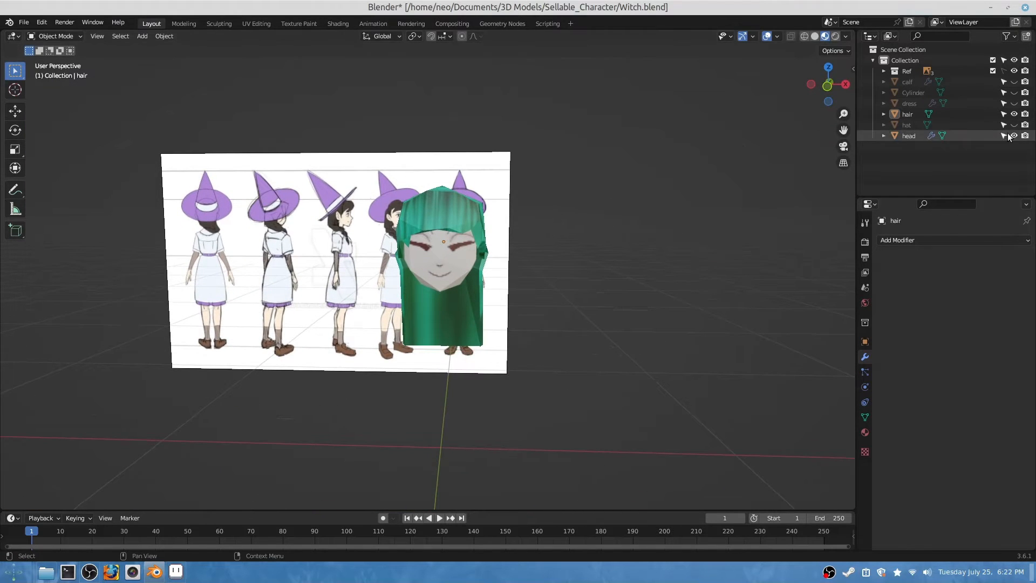
Give the hat Material.001 and place its cone UVs over the green band and brown strip
left_click(1014, 125)
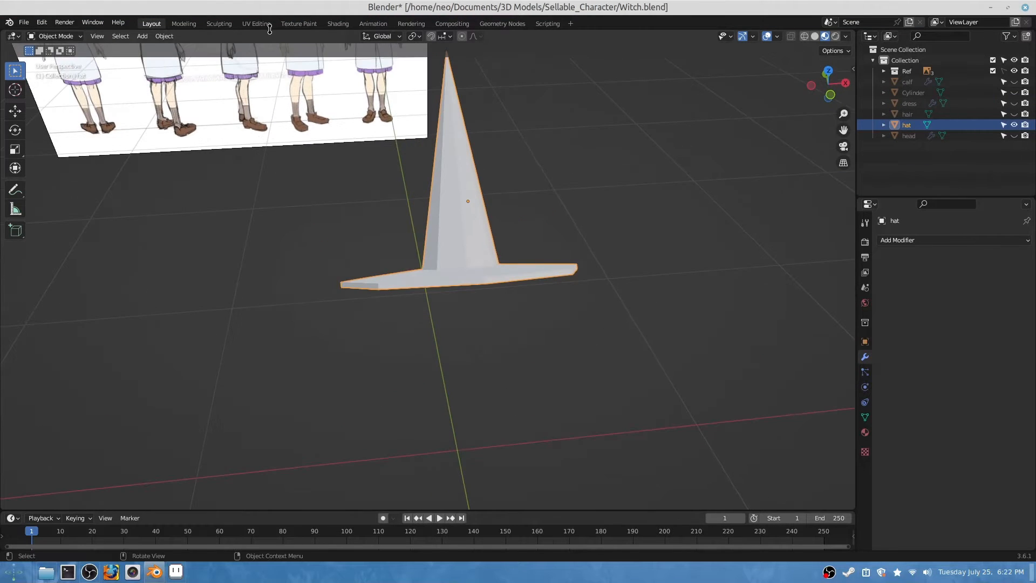
left_click(255, 24)
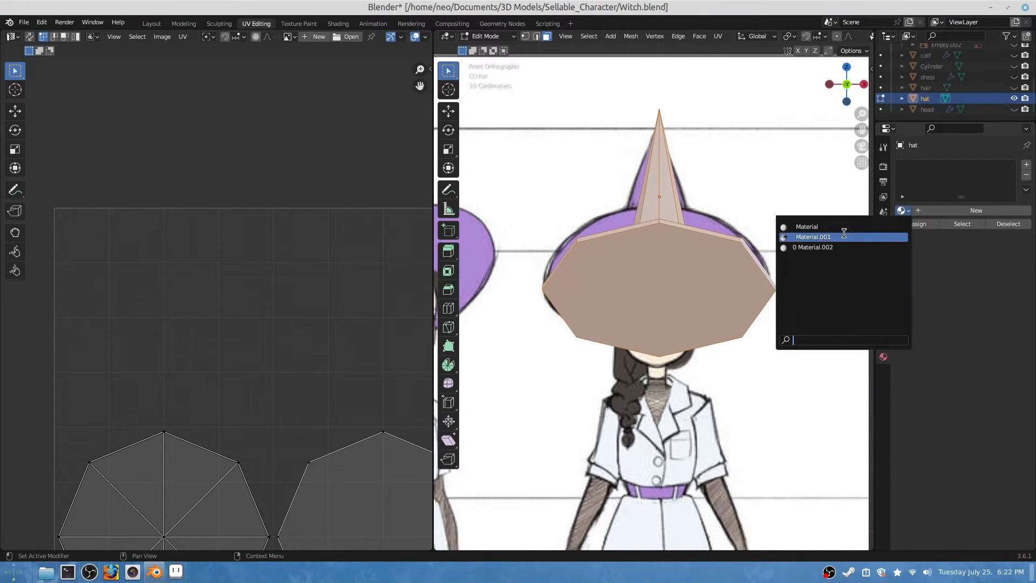
left_click(812, 236)
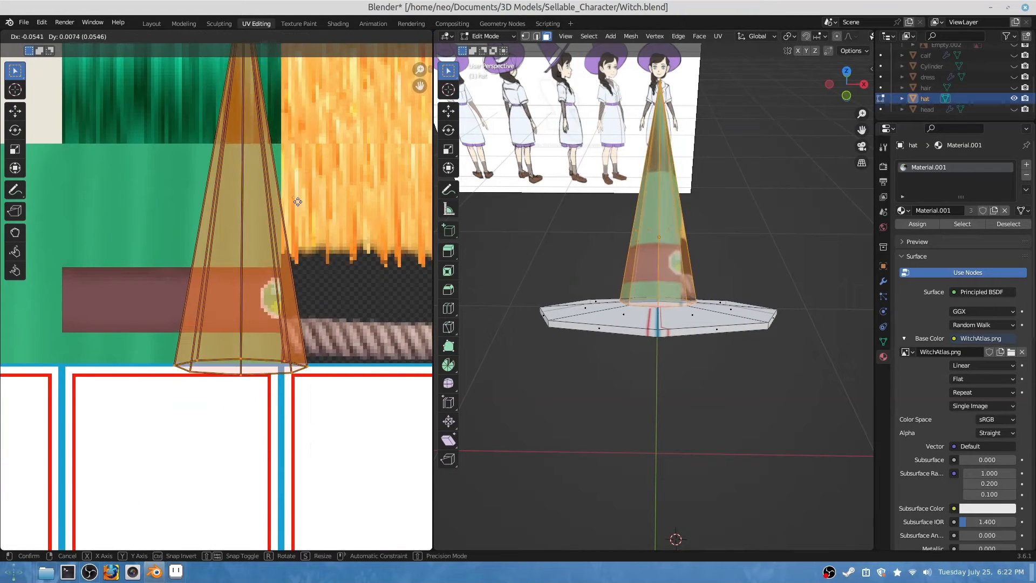
left_click(324, 175)
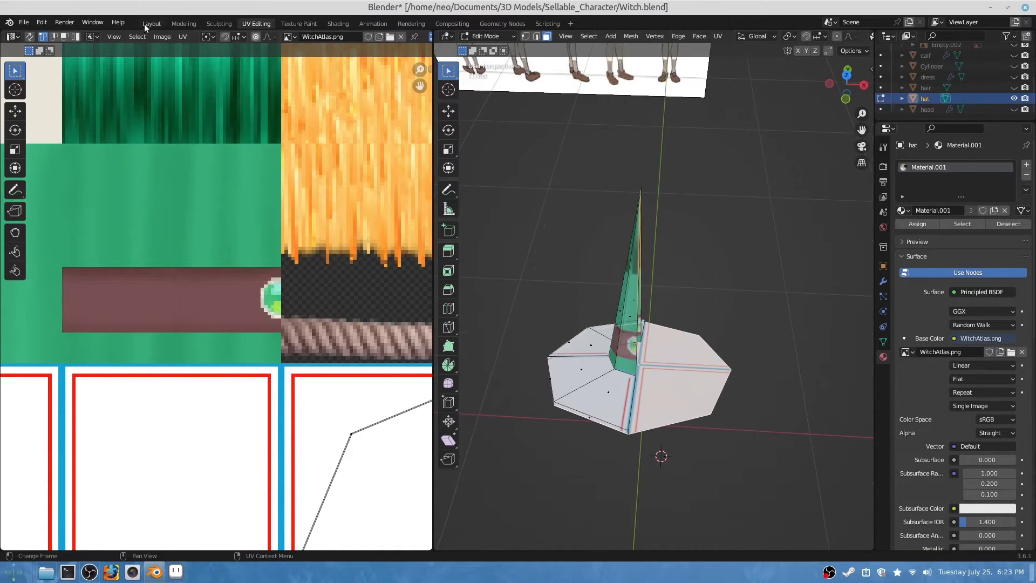
Add an X-axis Mirror modifier with clipping to the hat and move its vertices along X
left_click(150, 23)
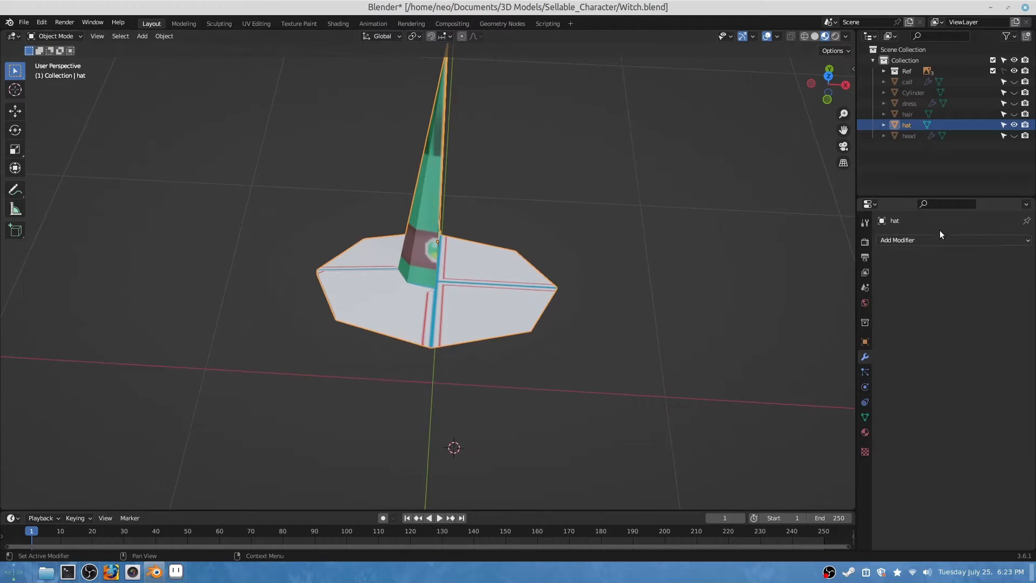
left_click(898, 239)
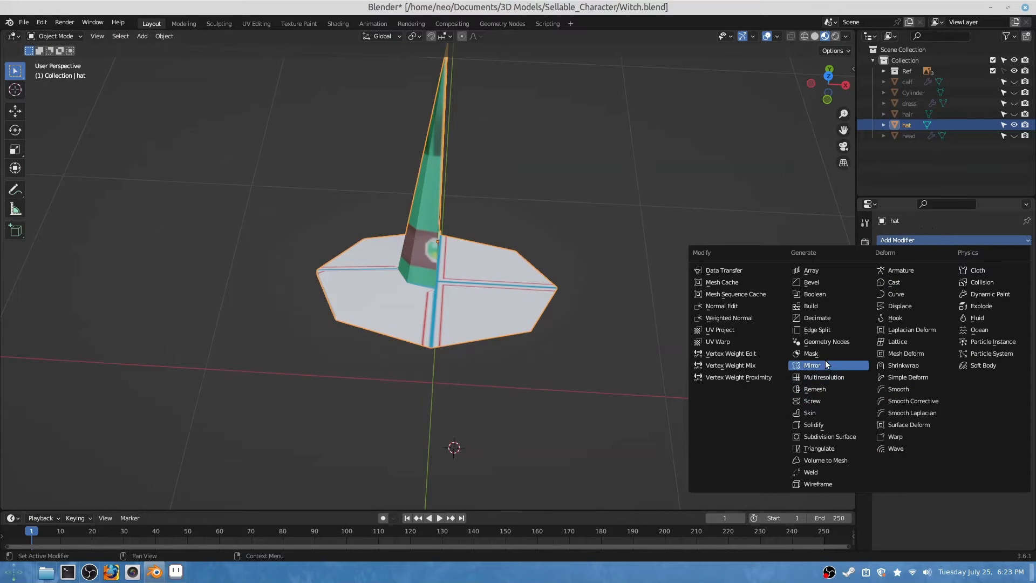
mouse_move(813, 353)
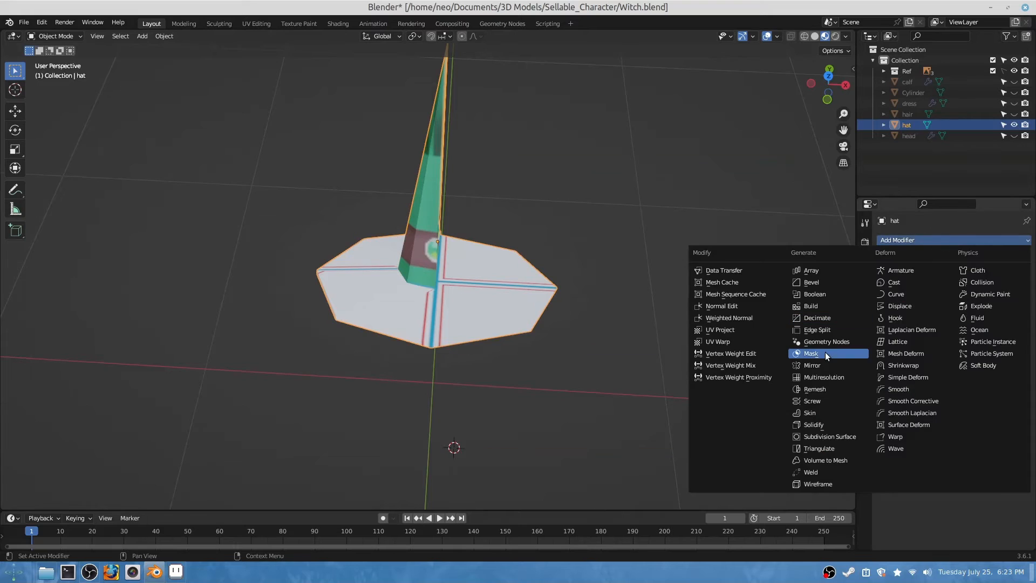
left_click(812, 365)
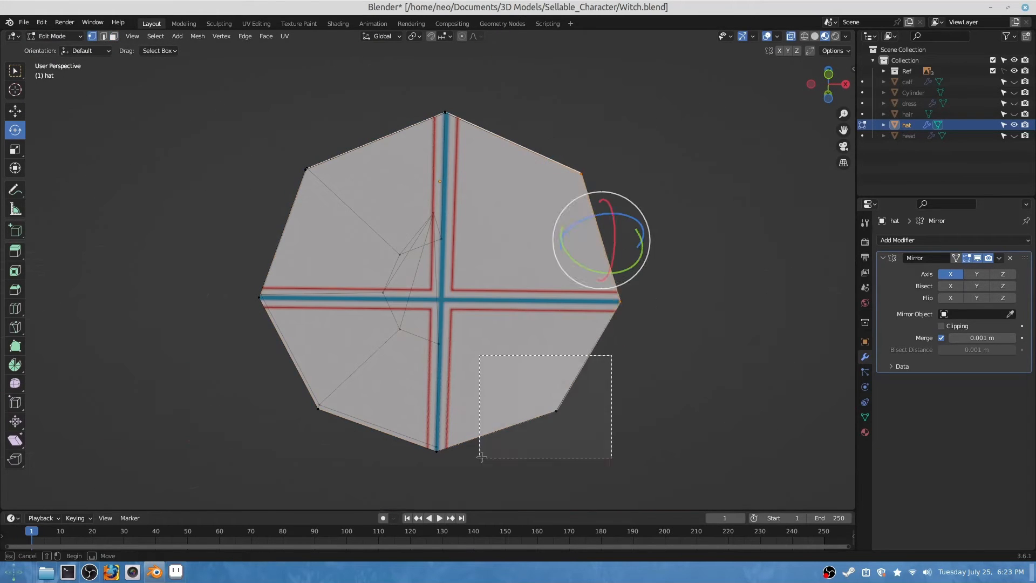
key("g")
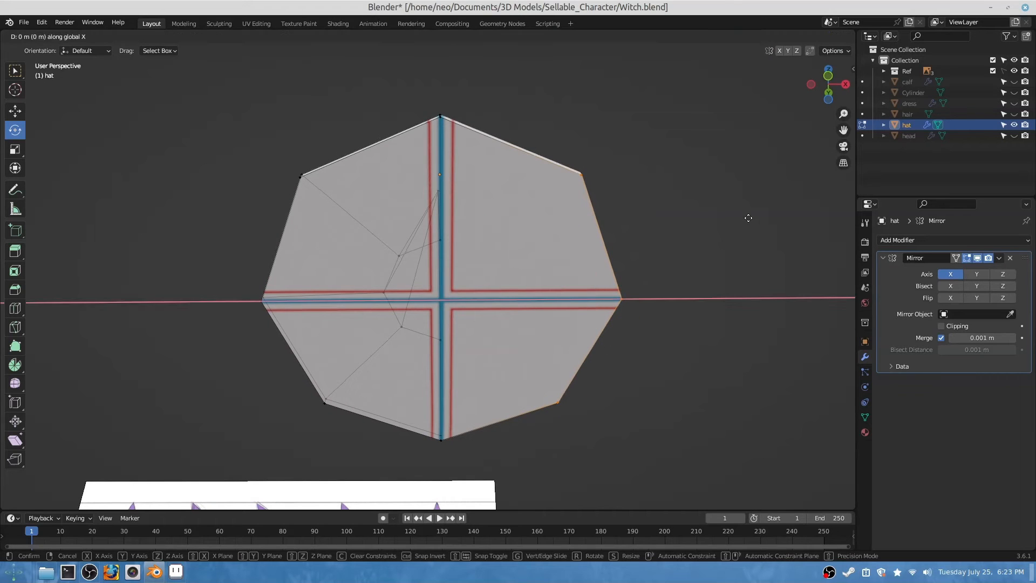
mouse_move(570, 229)
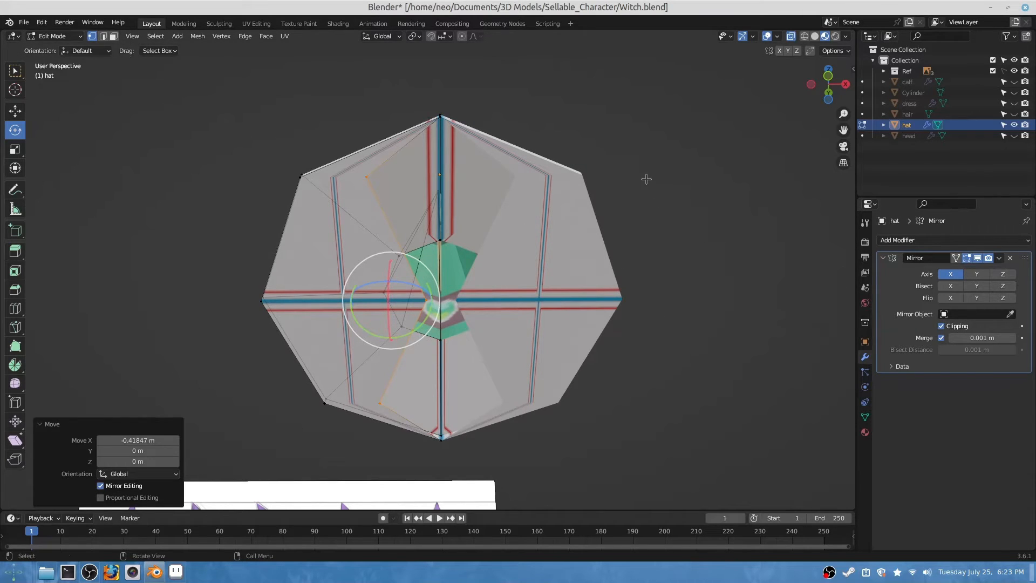
mouse_move(523, 257)
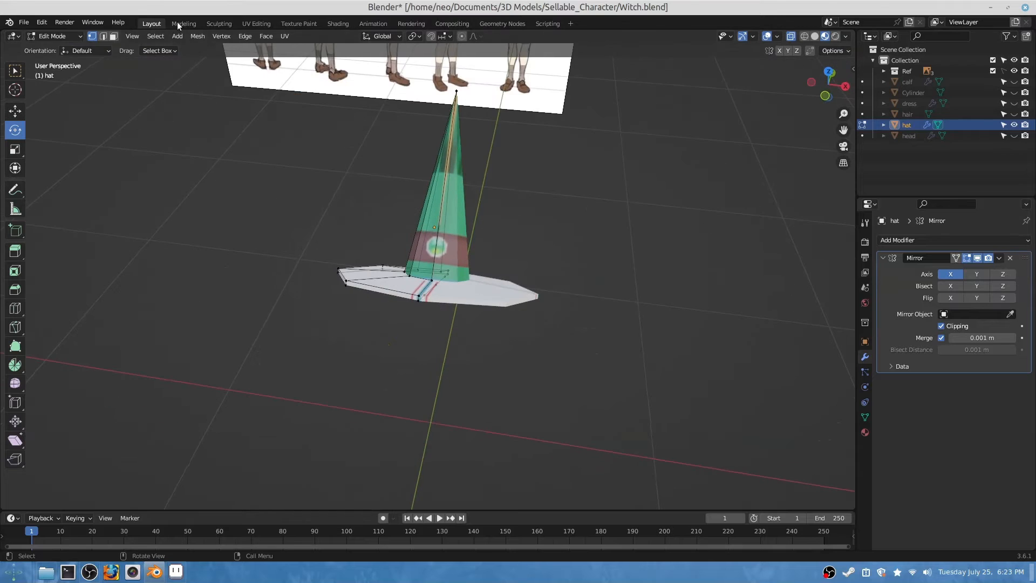
In UV Editing, fit the hat cone's UV islands inside the atlas's green band tile
left_click(256, 23)
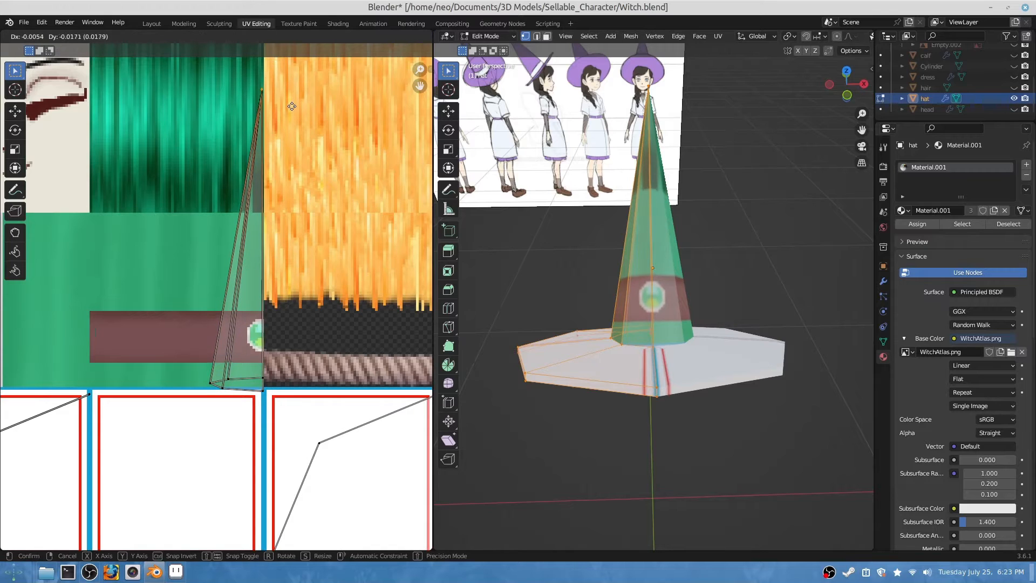
mouse_move(289, 226)
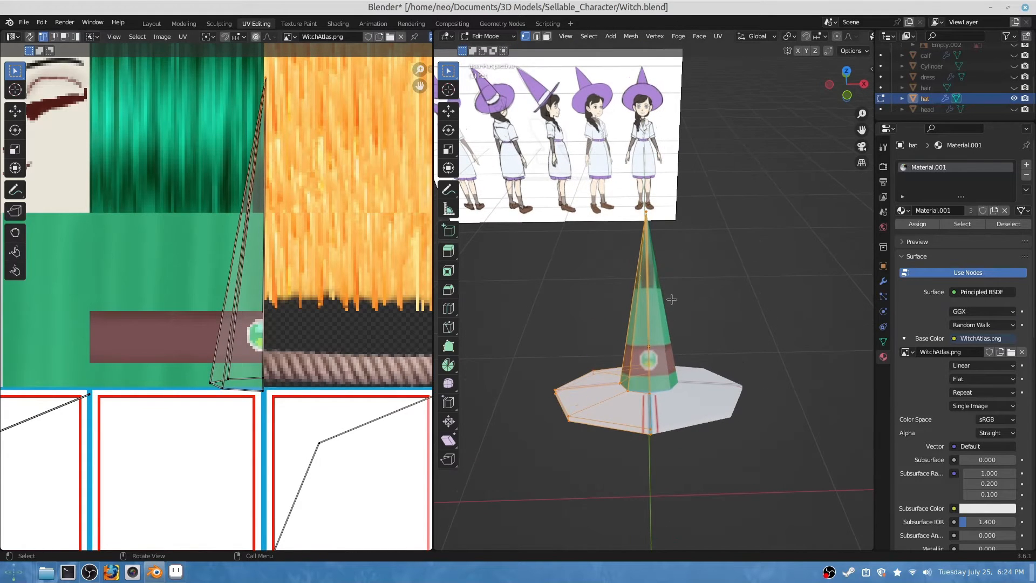
scroll("down", 3)
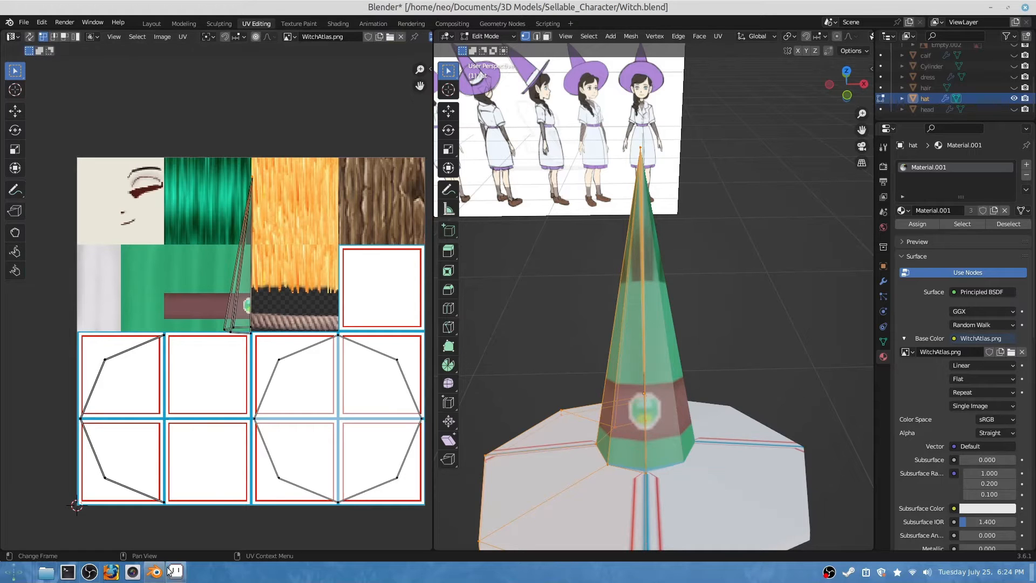
Open WitchAtlas.png in Aseprite to rework the green band tiles
left_click(154, 572)
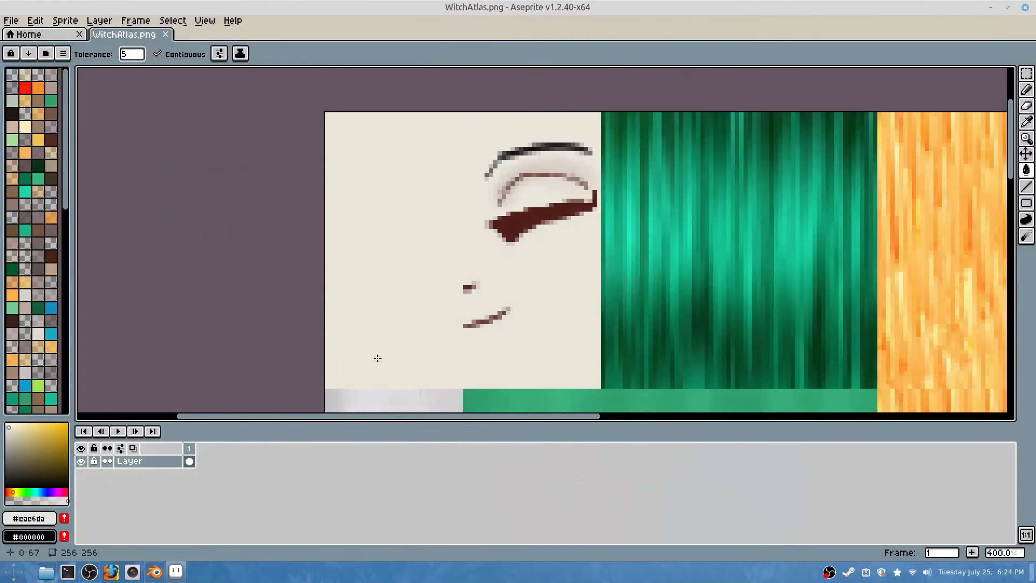
scroll("down", 3)
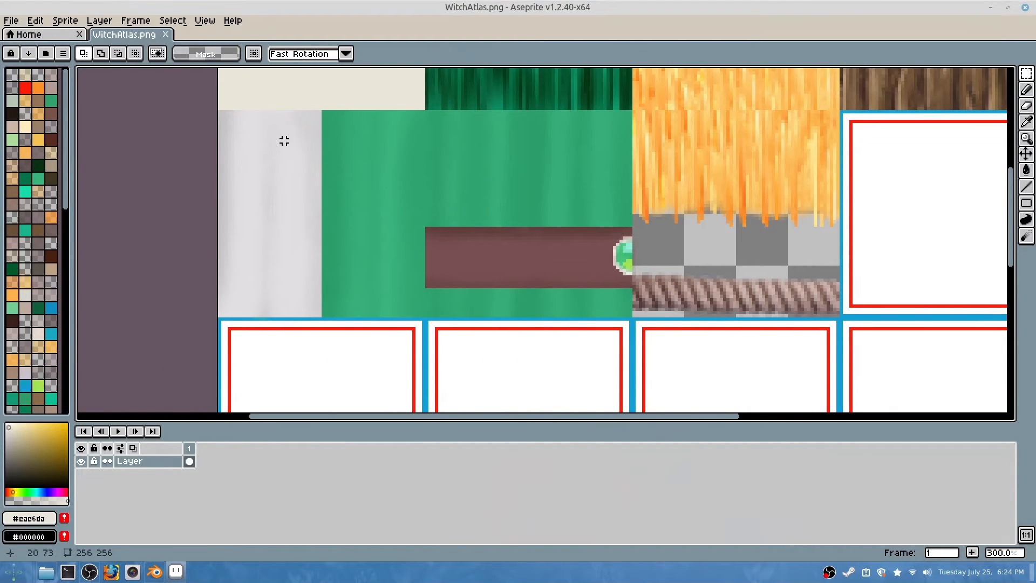
mouse_move(416, 119)
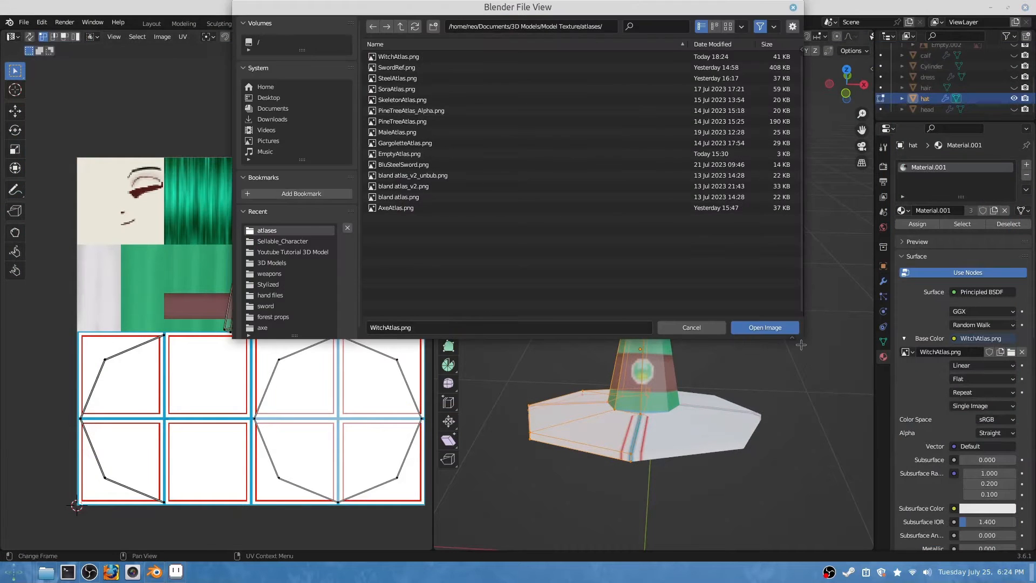
Reload the edited WitchAtlas.png into Blender via Open Image
left_click(764, 327)
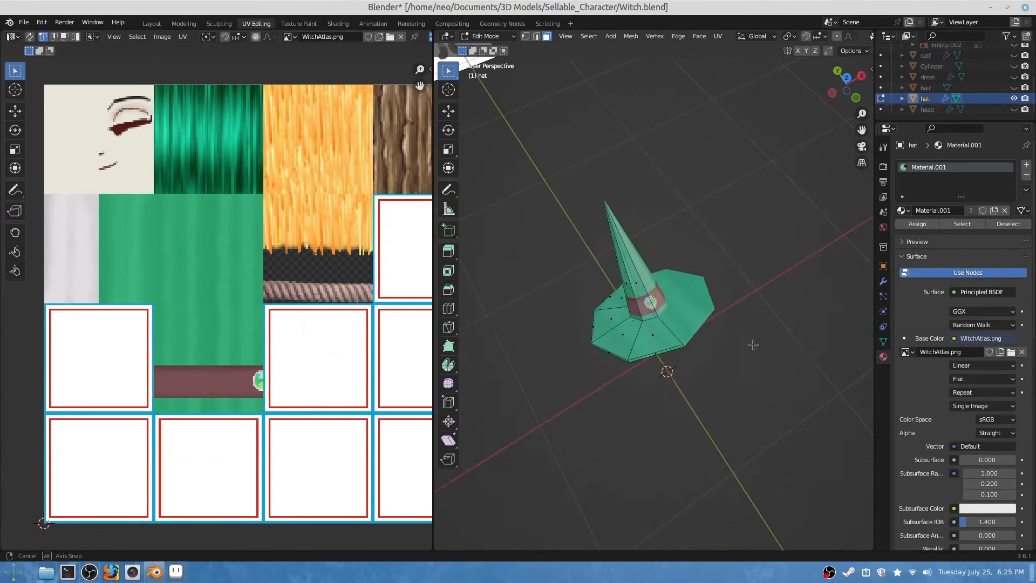
From Layout, select the dress object and open it in the UV Editing workspace
left_click(151, 23)
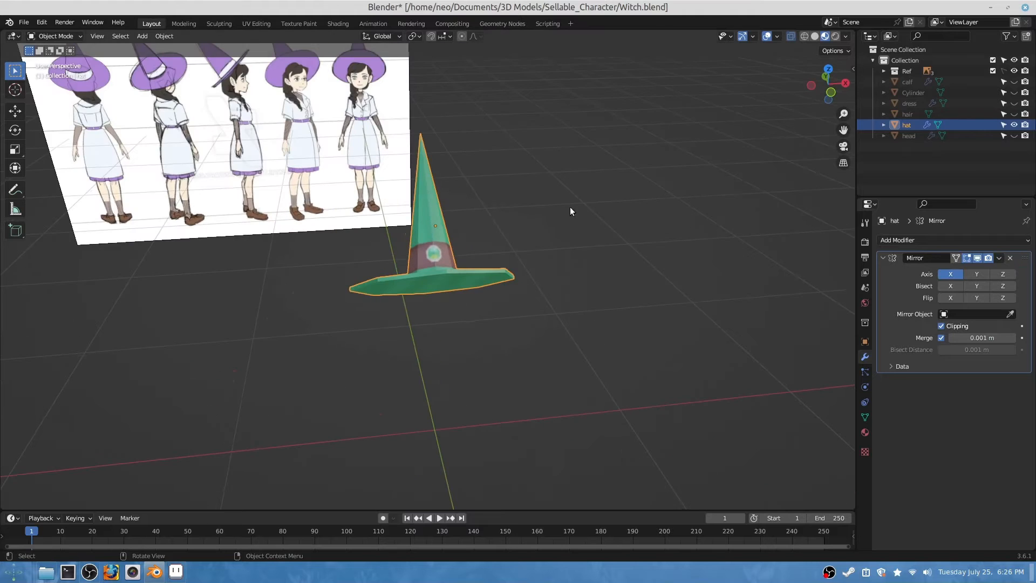
left_click(908, 135)
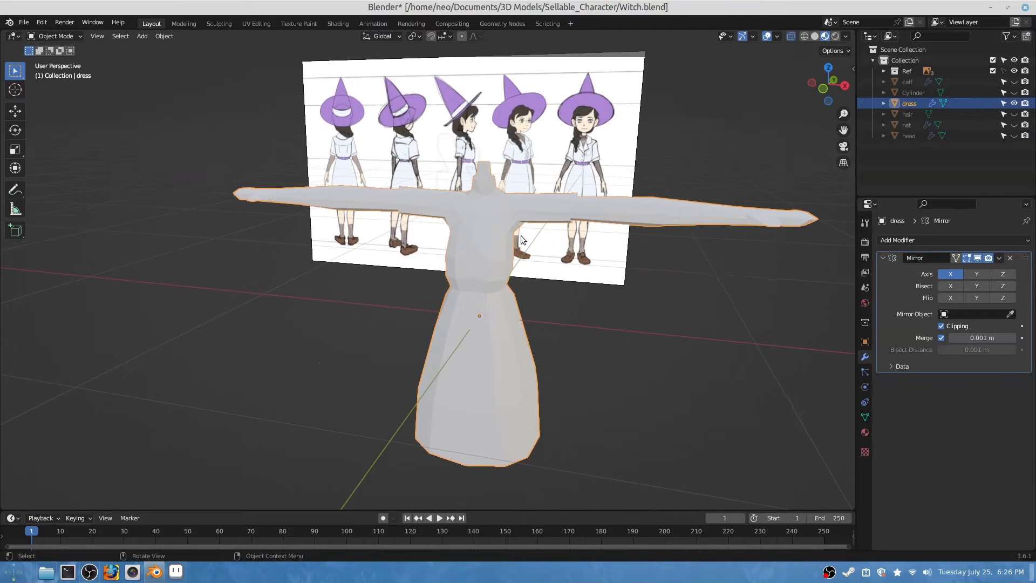
left_click(256, 23)
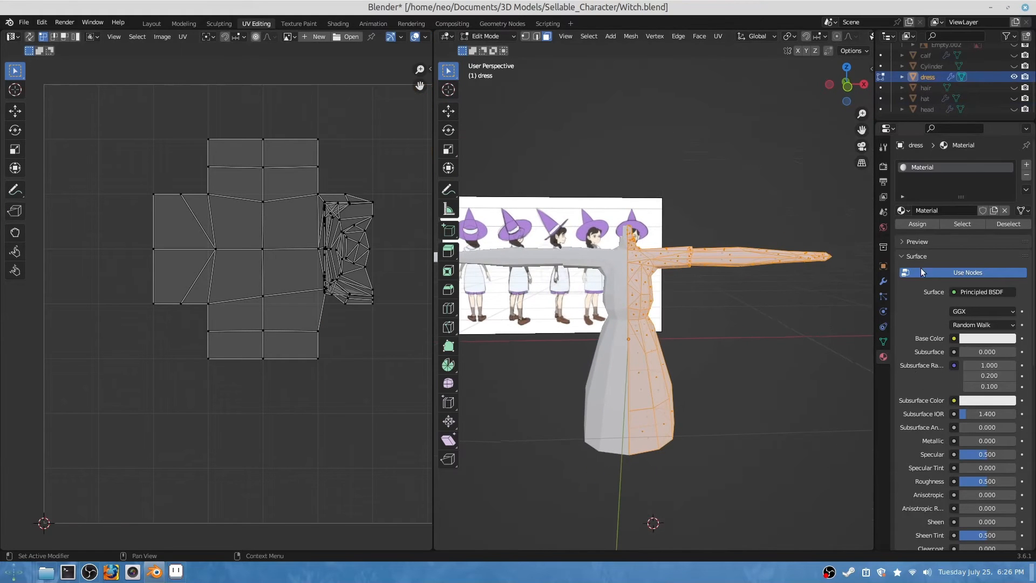
Assign the shared atlas material Material.001 to the dress
left_click(904, 256)
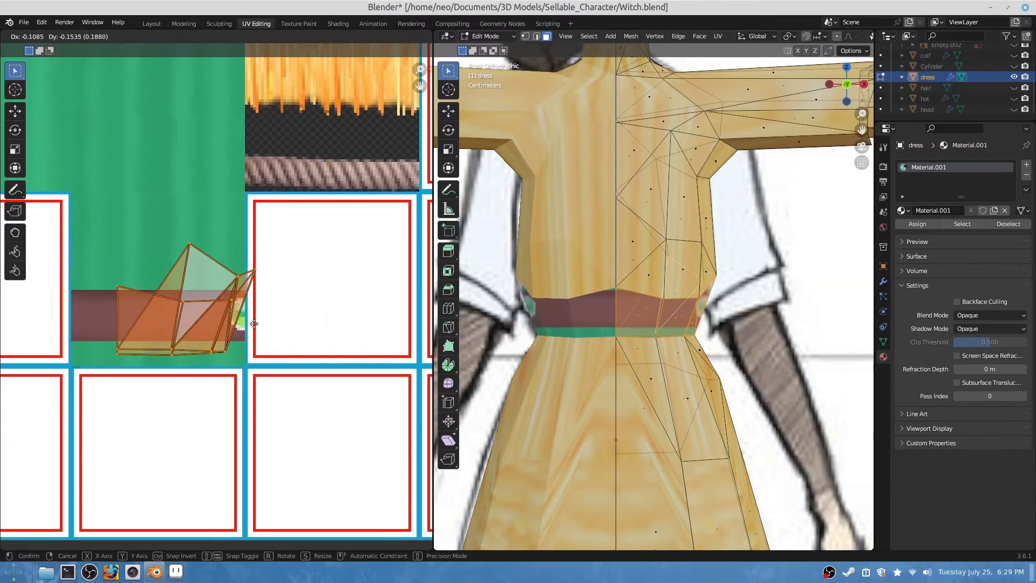
mouse_move(212, 311)
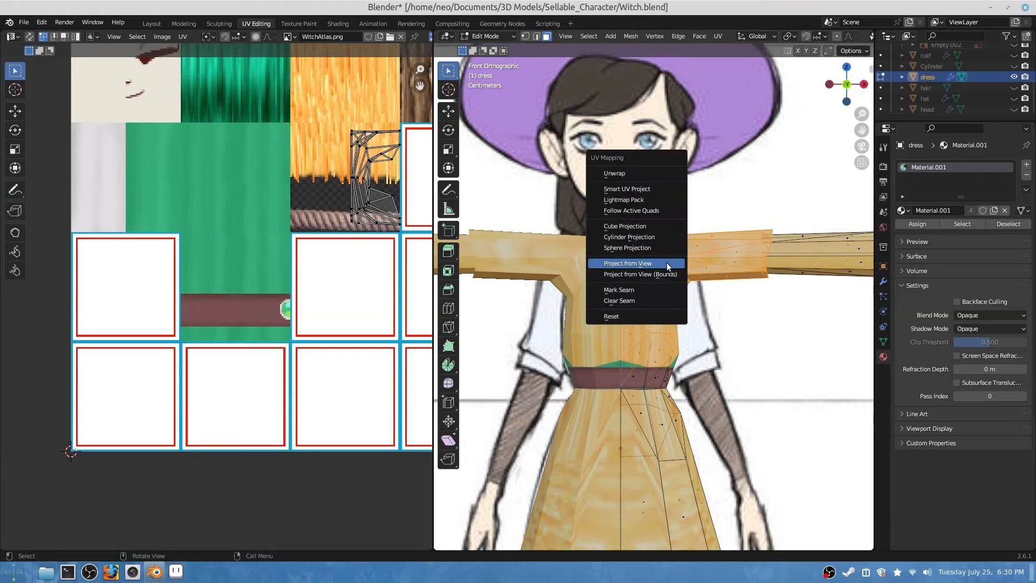
Project the dress bodice faces from front view and place their UVs over the green area
left_click(627, 263)
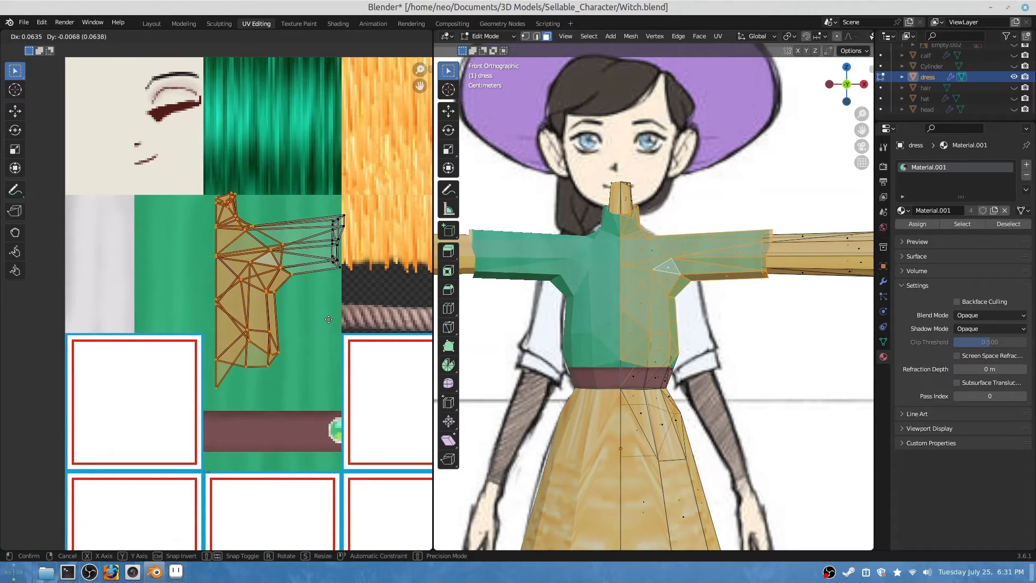
left_click(329, 319)
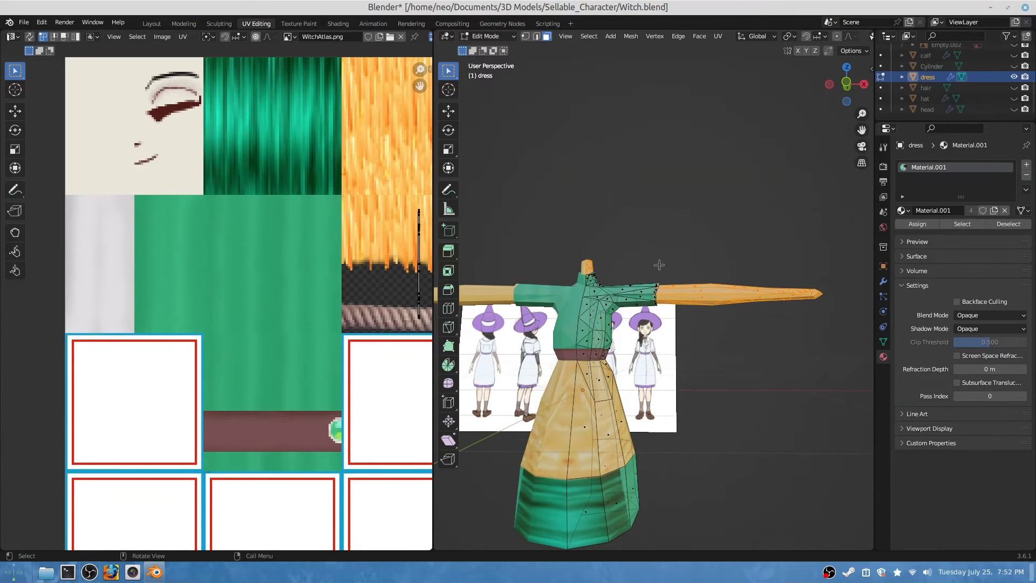
left_click(847, 67)
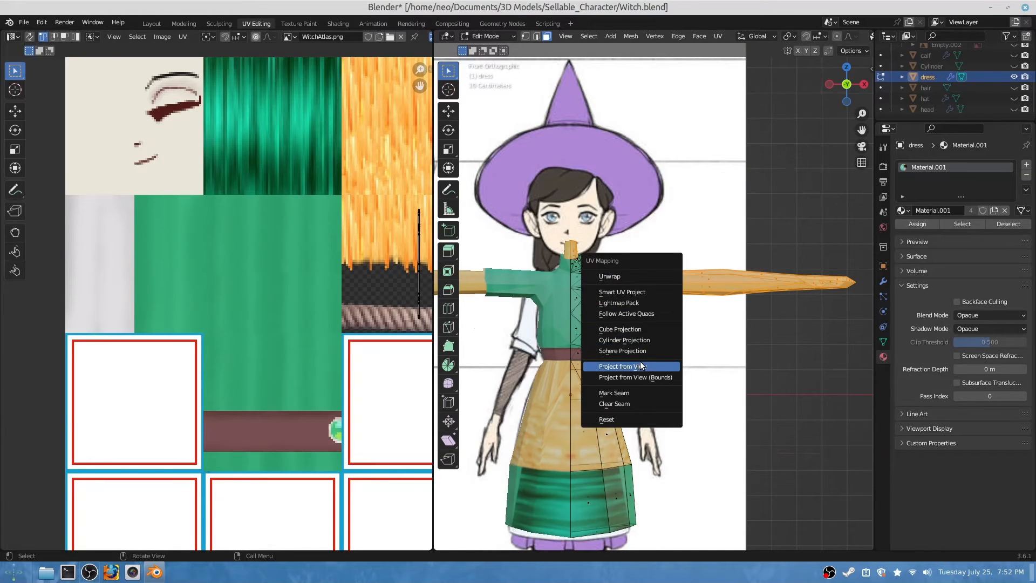
left_click(621, 366)
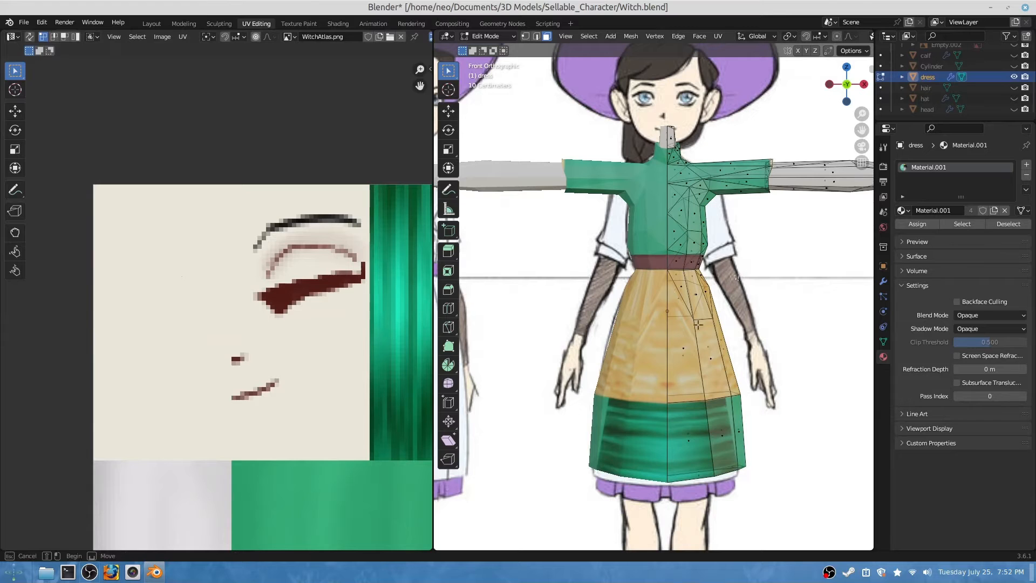
Project the skirt and shoulder faces from front view onto the atlas's green region
left_click(710, 438)
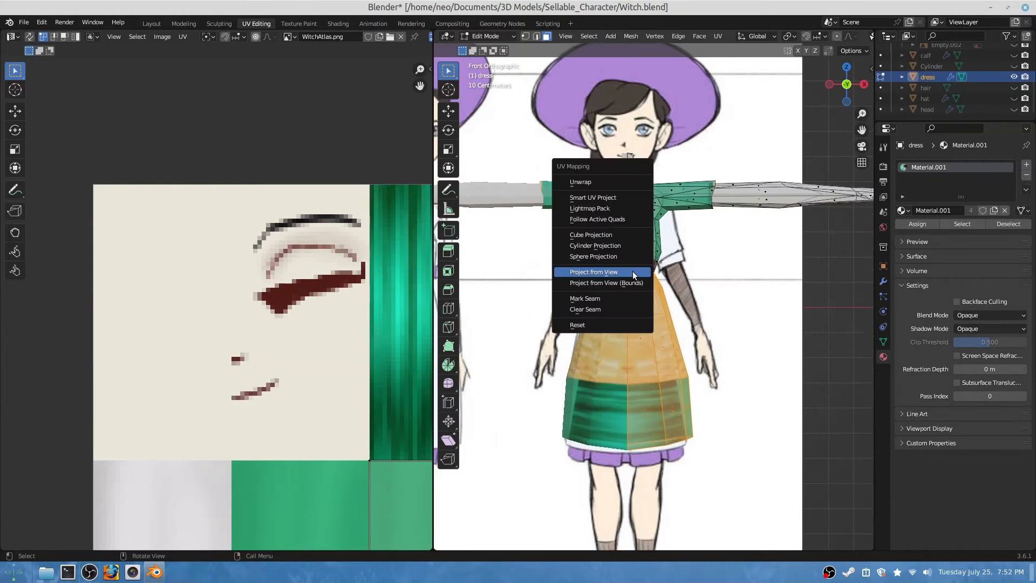
left_click(593, 271)
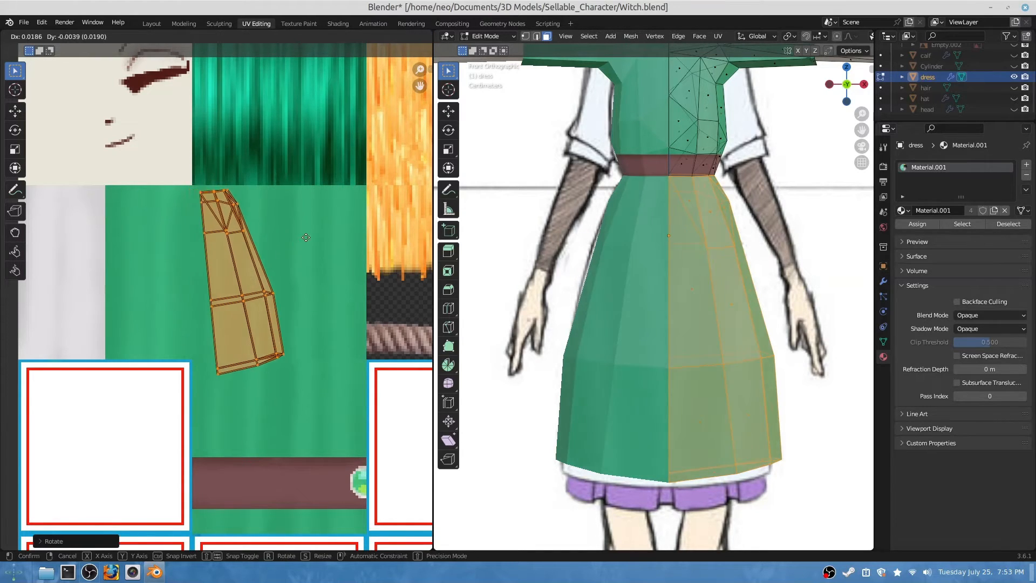
mouse_move(314, 255)
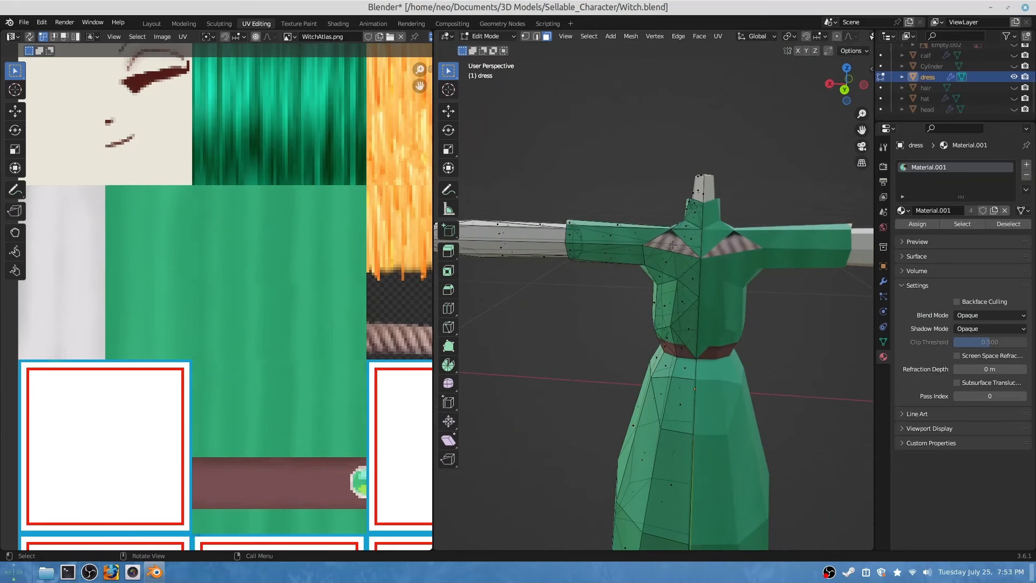
left_click(674, 247)
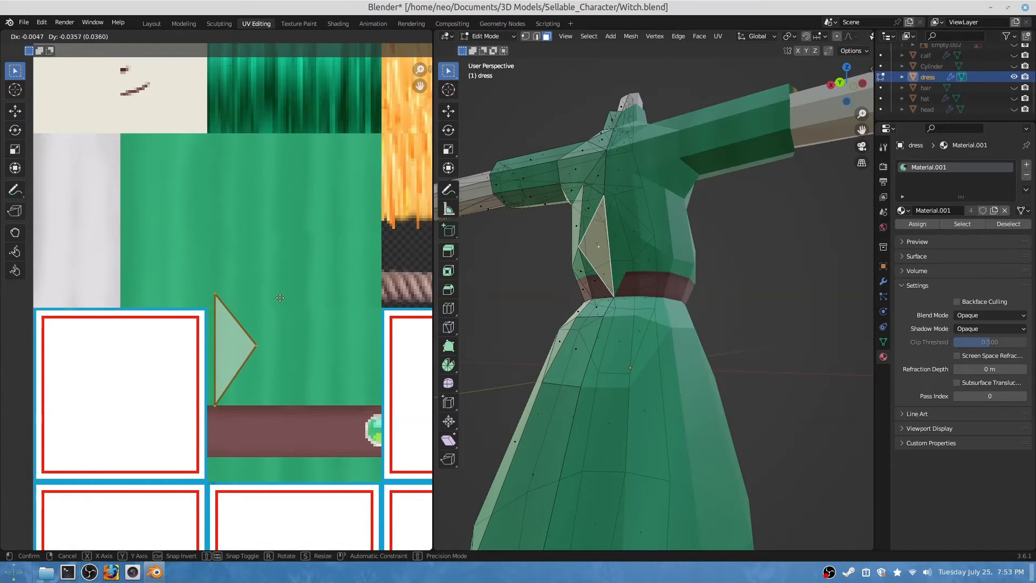
mouse_move(281, 321)
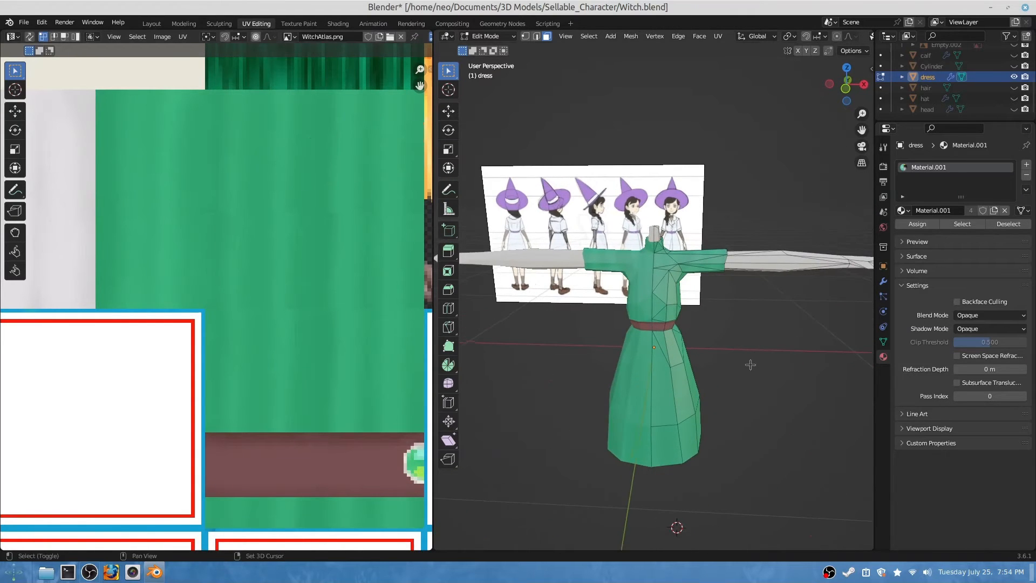
Move the belt face's UVs onto the brown strip and return to Layout
left_click(151, 24)
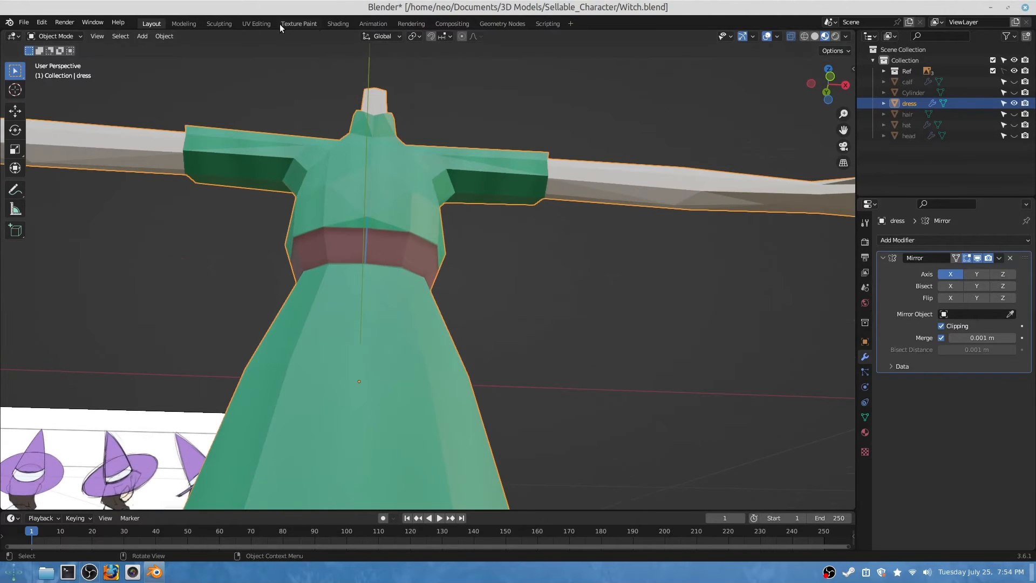
left_click(255, 23)
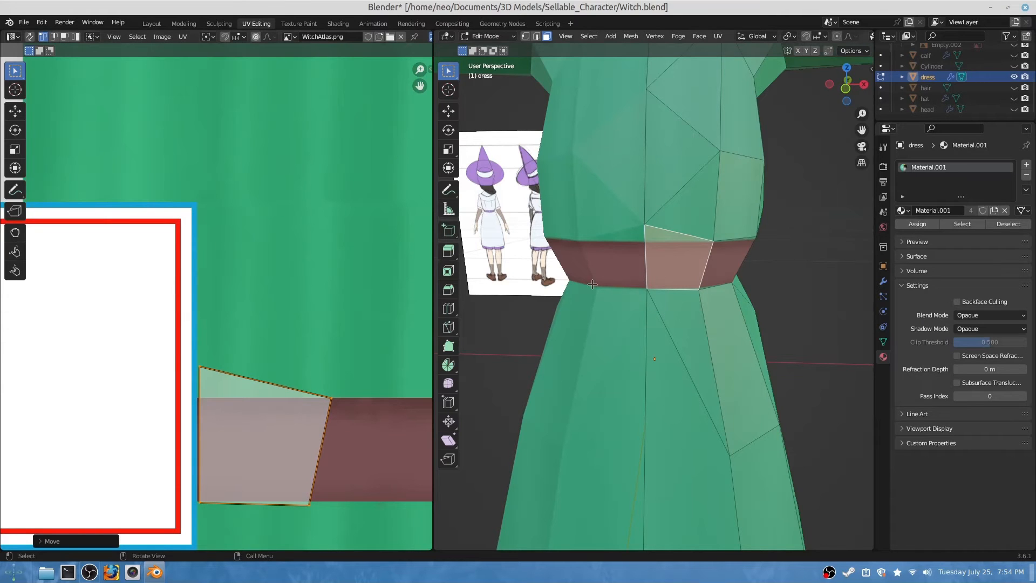
left_click(151, 23)
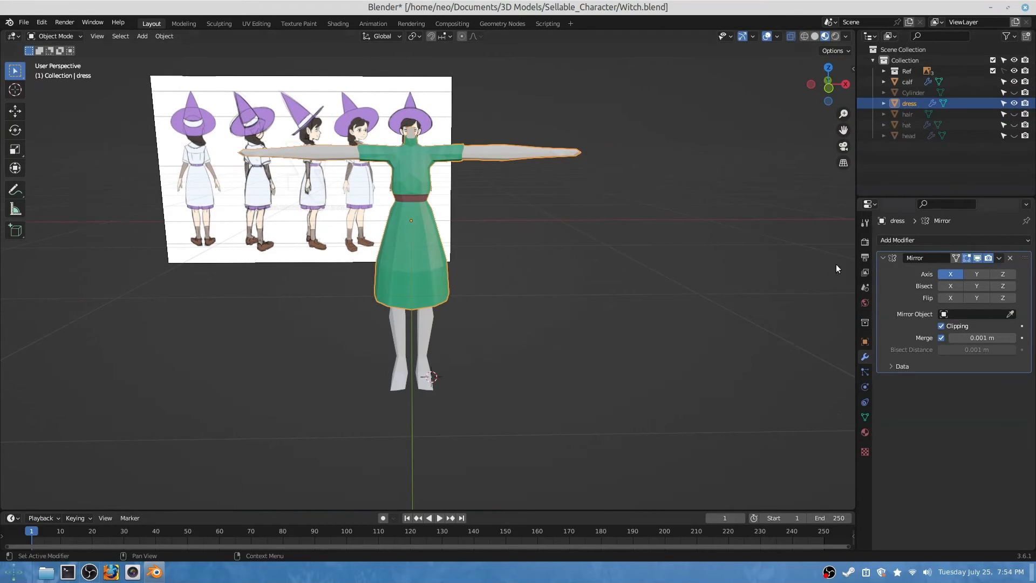
Give the calves Material.001 and open them in UV Editing for the skin area
left_click(907, 81)
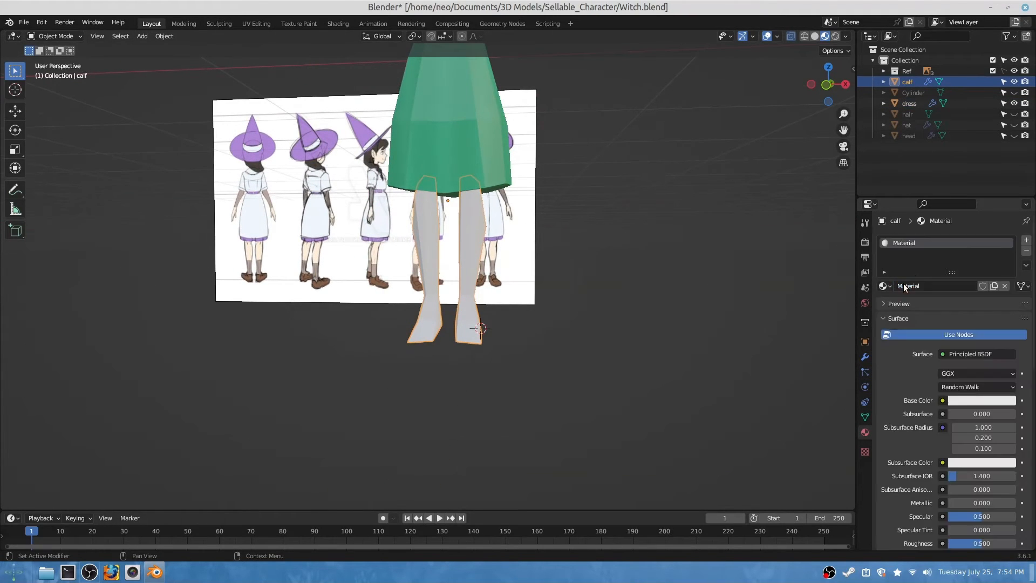
left_click(883, 285)
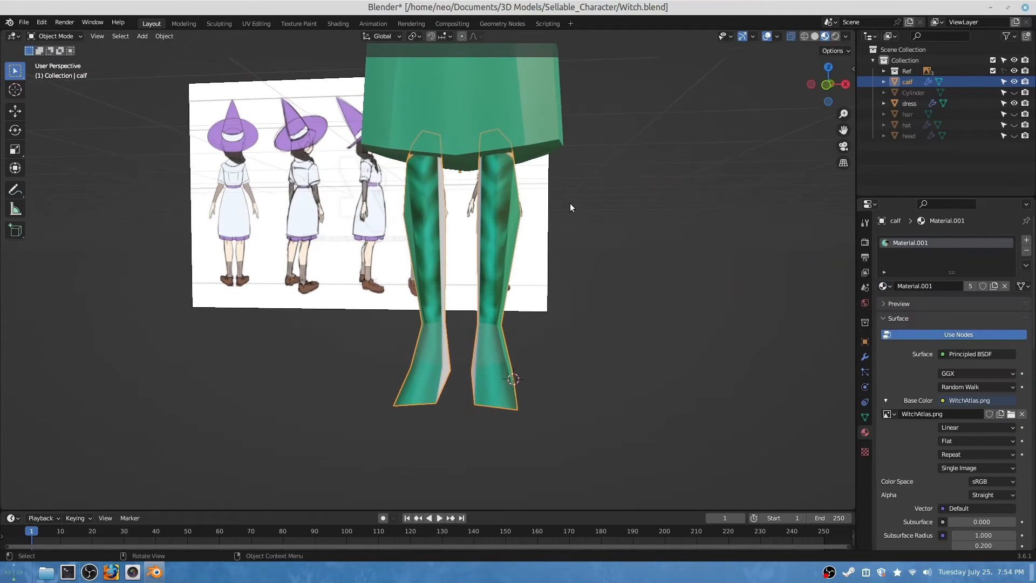
left_click(256, 23)
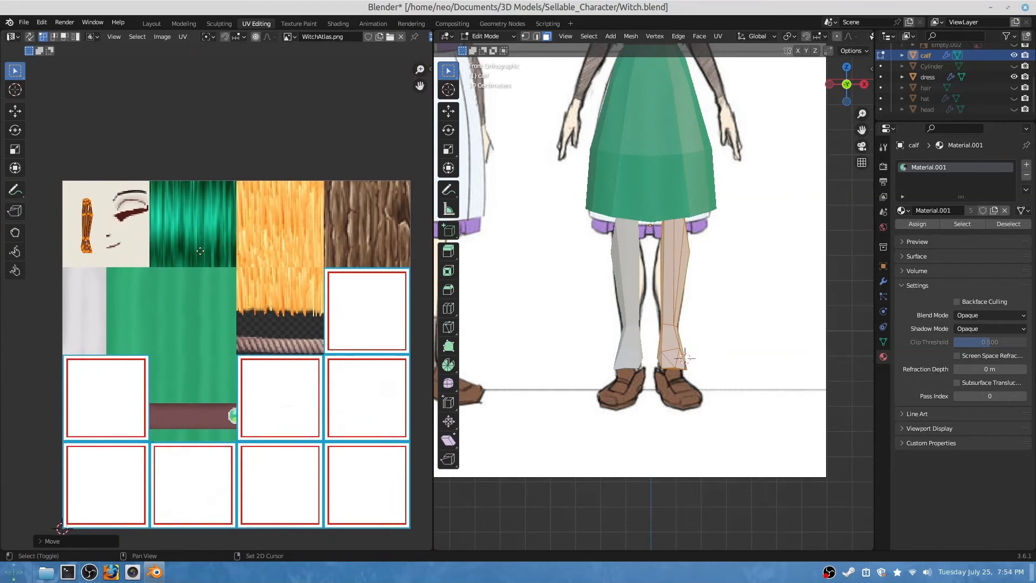
scroll("up", 3)
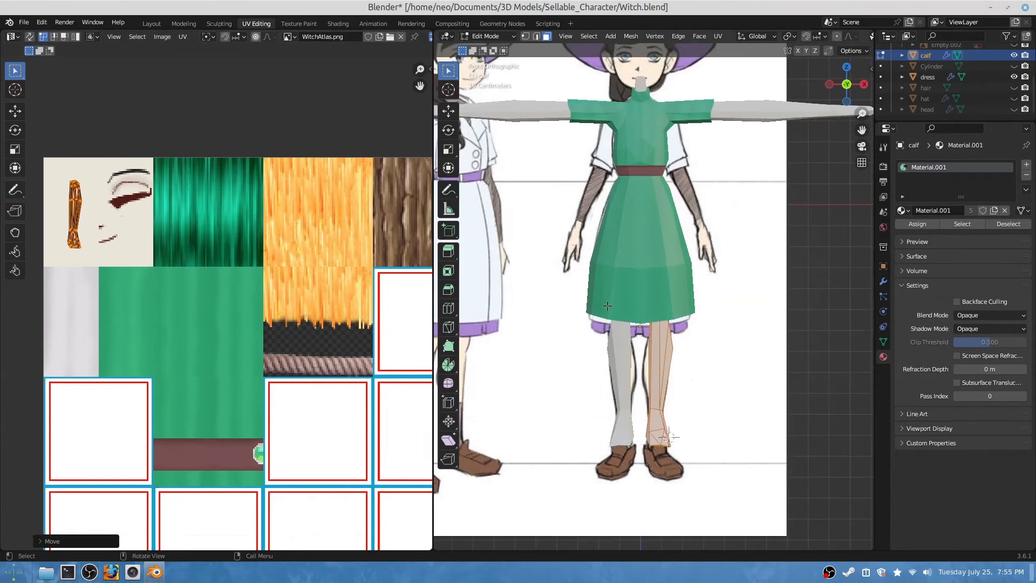
Check the hat's mapping in UV Editing, then return to Layout for the broom cylinder
left_click(150, 23)
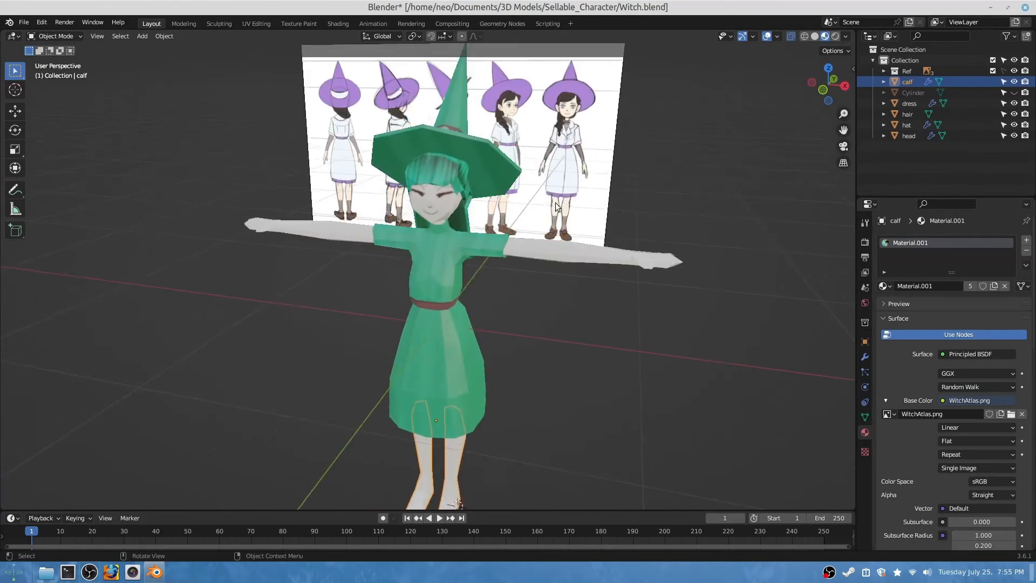
left_click(218, 23)
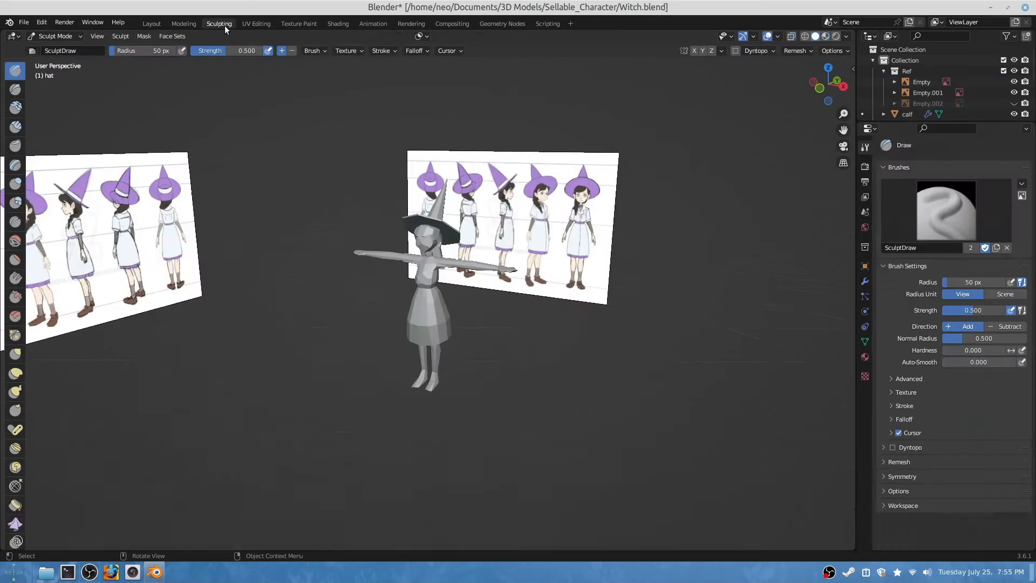
left_click(256, 23)
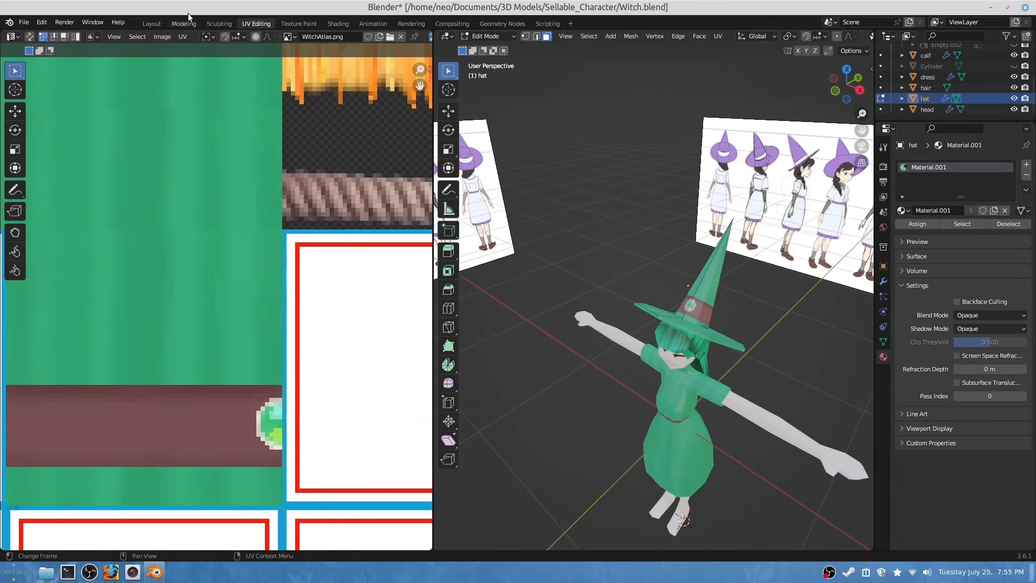
left_click(151, 23)
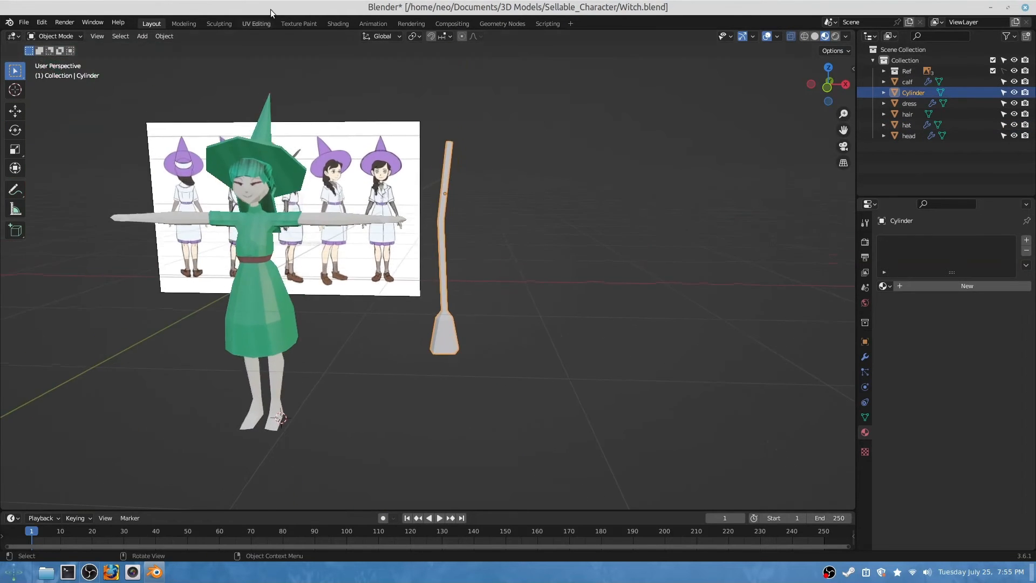
Assign Material.001 to the broom cylinder and scale its handle UVs over the wood bark texture
left_click(298, 23)
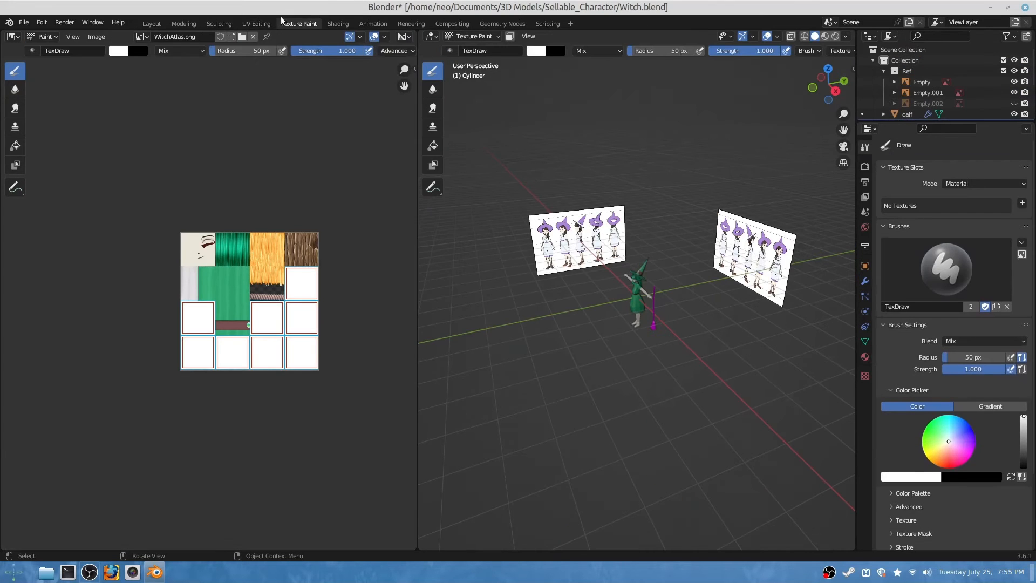
left_click(256, 23)
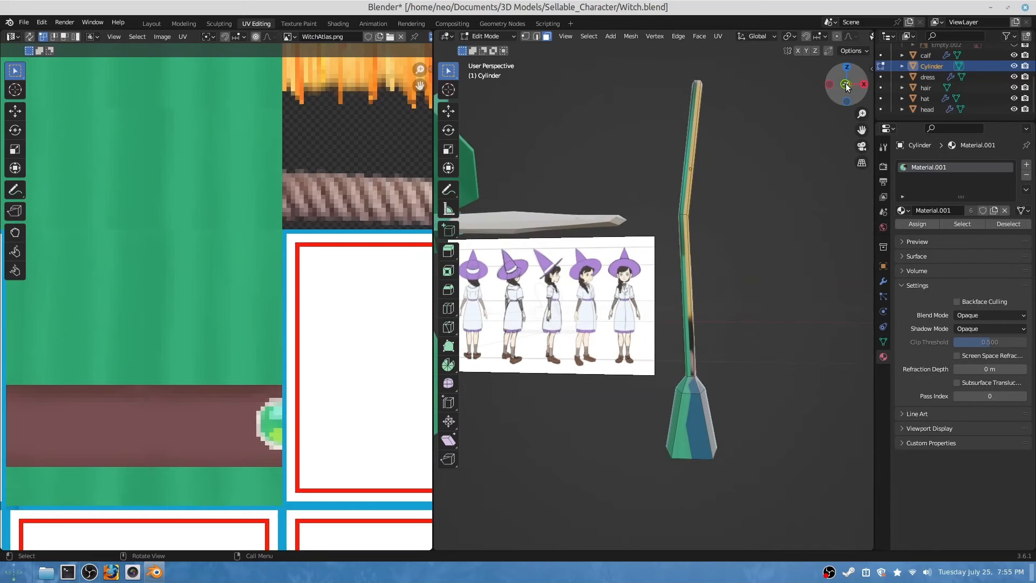
left_click(846, 84)
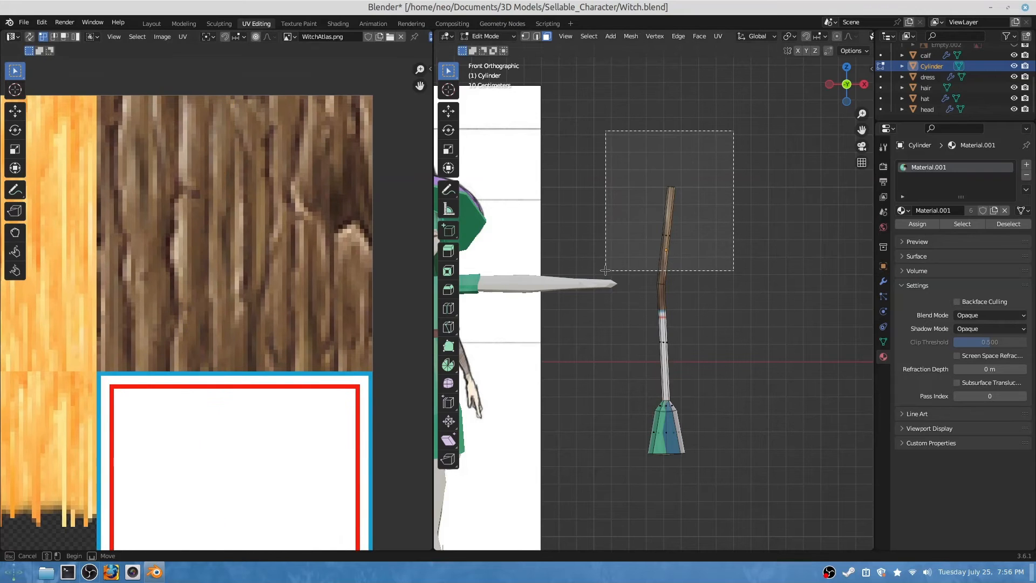
key("s")
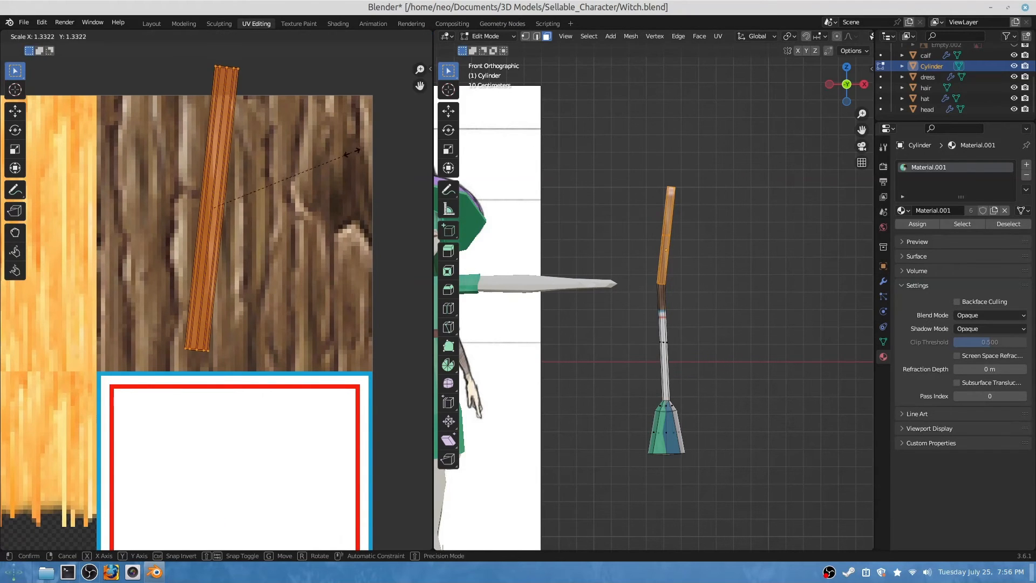
left_click(297, 161)
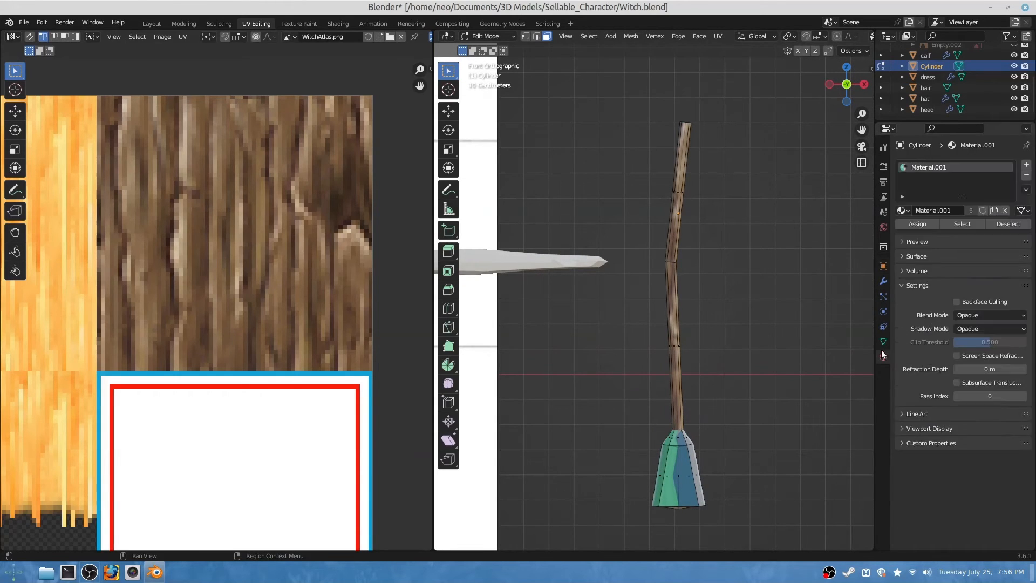
Change the atlas image texture interpolation from Linear to Closest for crisp pixels
left_click(150, 23)
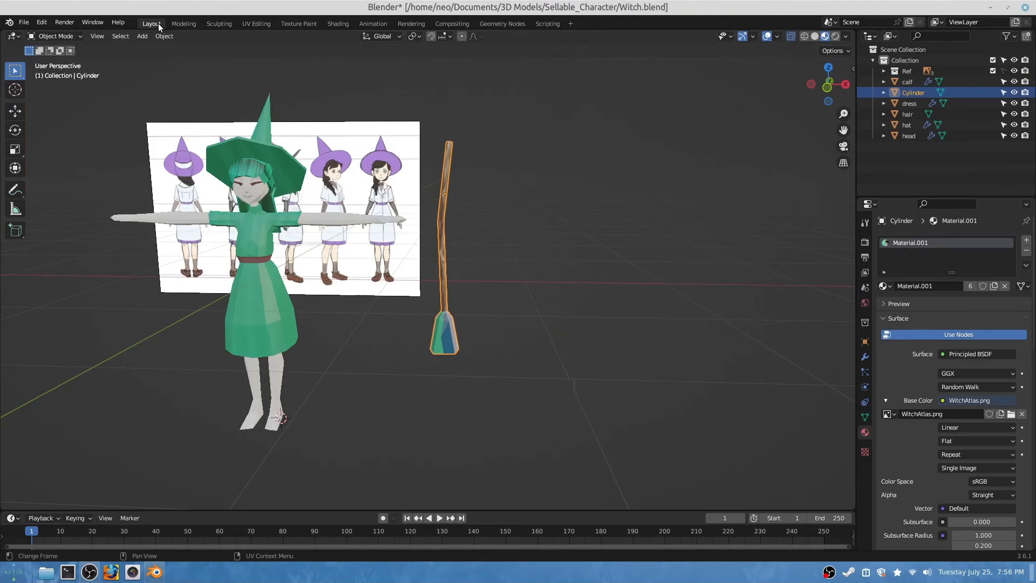
left_click(974, 427)
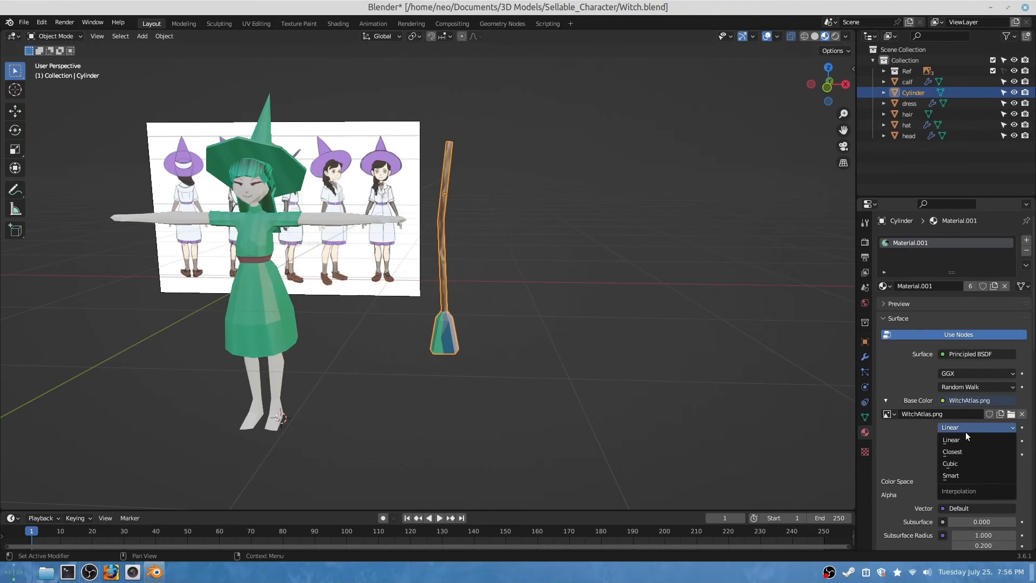
left_click(952, 439)
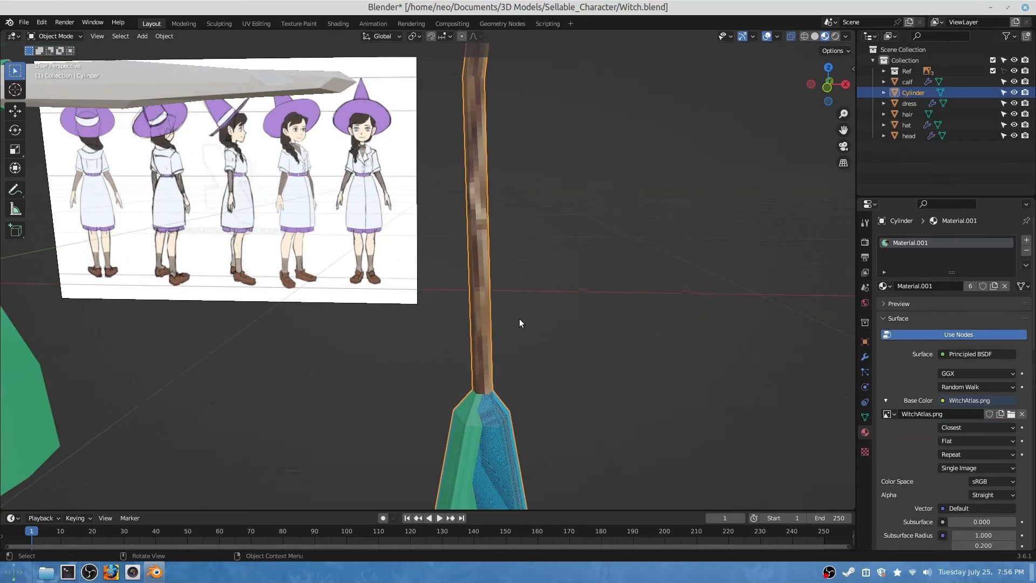
scroll("down", 3)
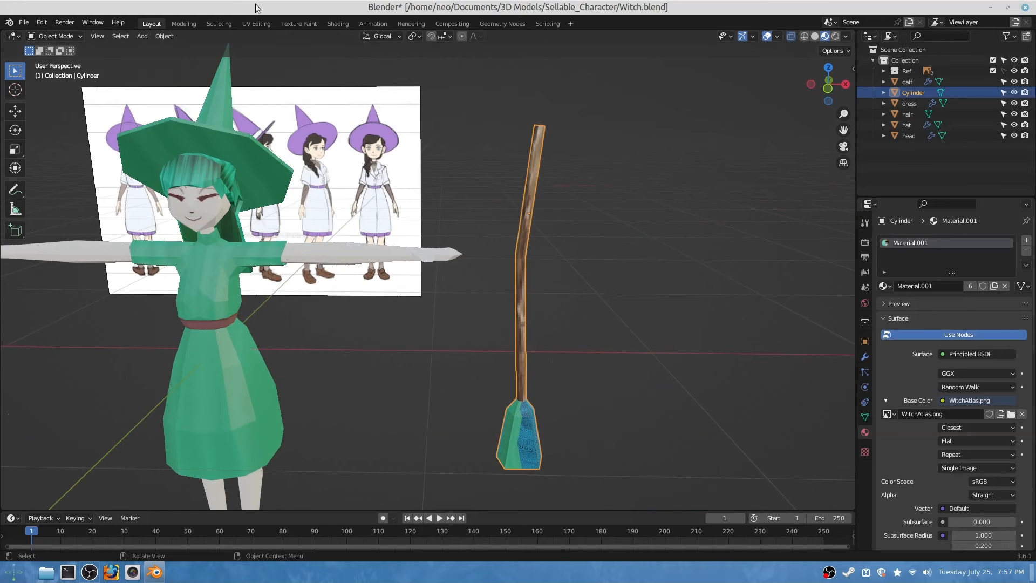
Switch to the UV Editing workspace to map the broom head
left_click(256, 24)
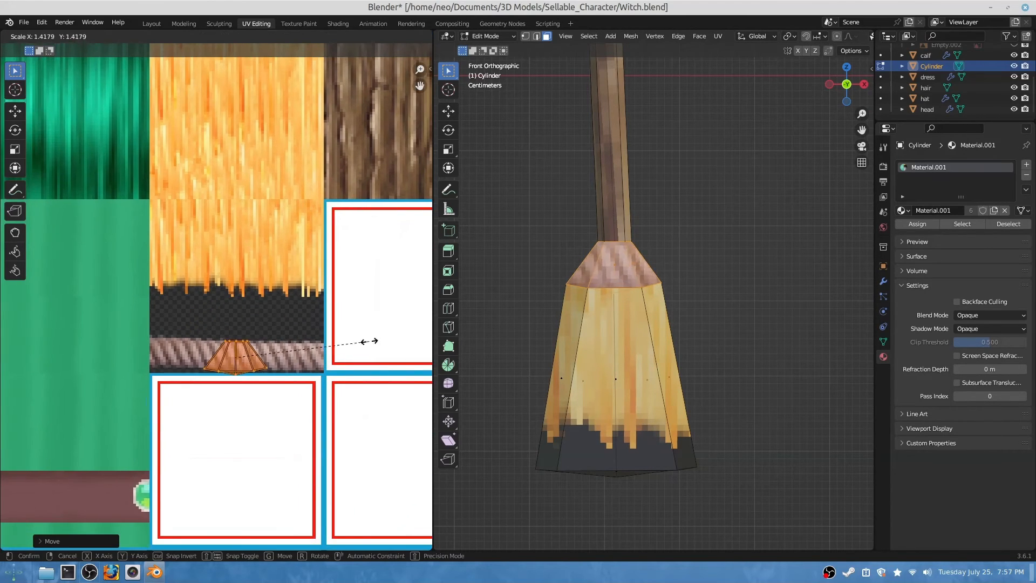
mouse_move(27, 322)
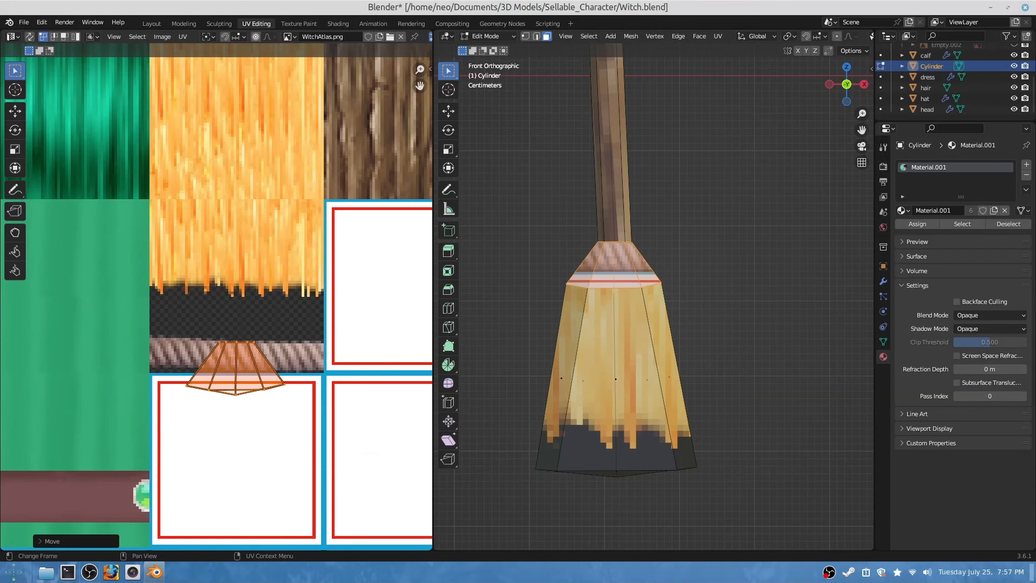
left_click(174, 571)
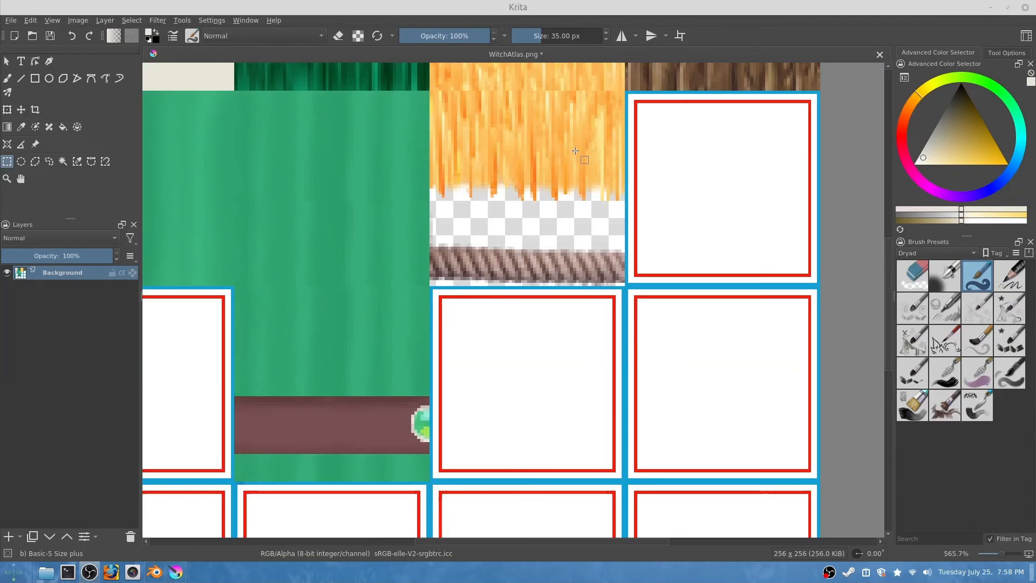
scroll("down", 3)
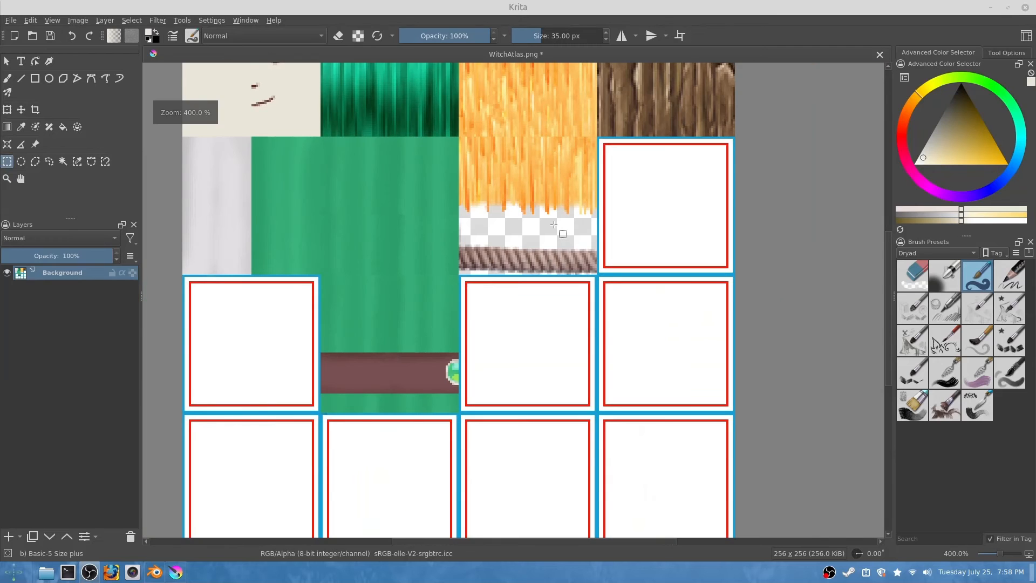
scroll("up", 3)
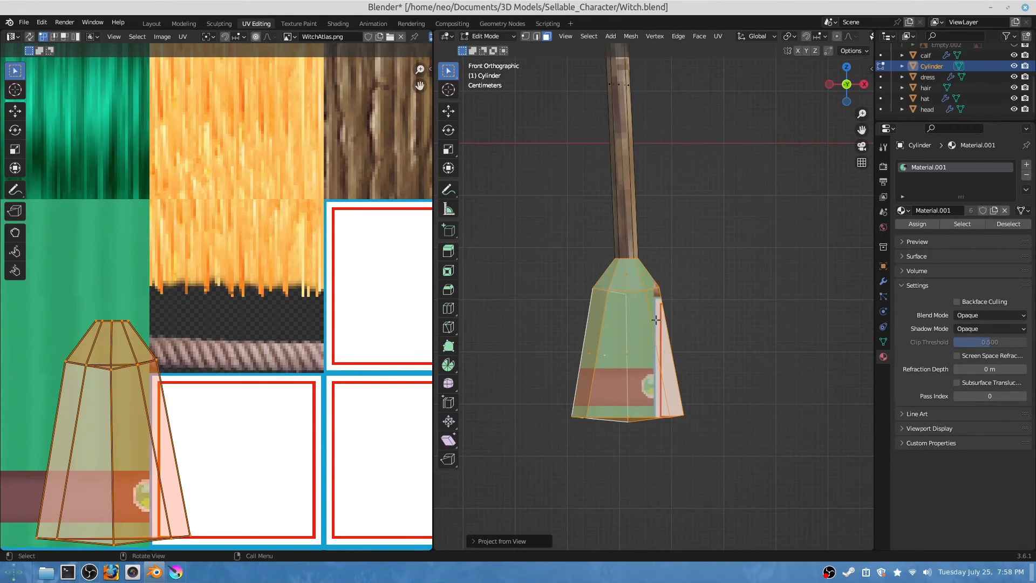
mouse_move(390, 127)
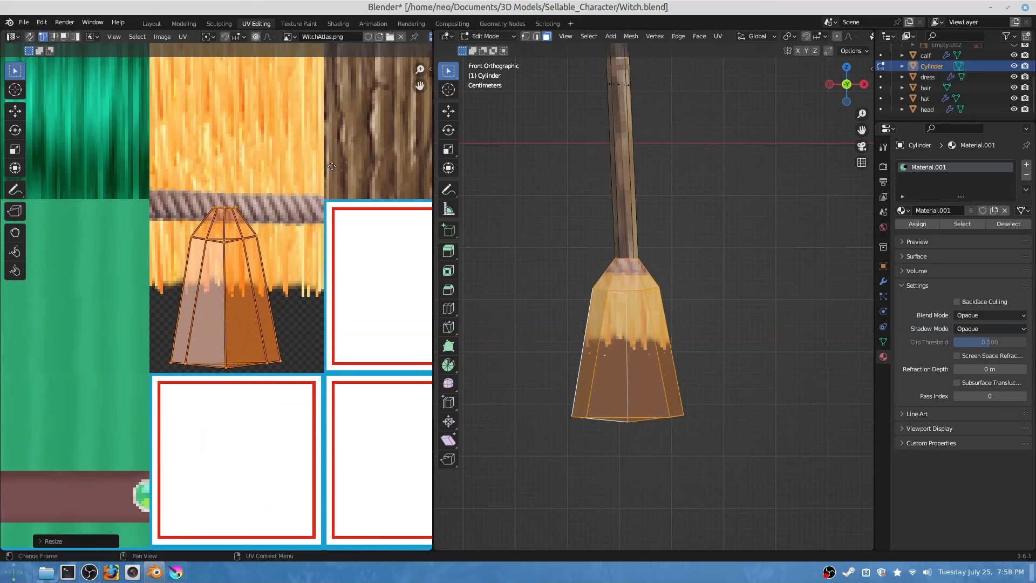
Scale and rotate the broom-head UV island onto the straw tile, then save the file
key("s")
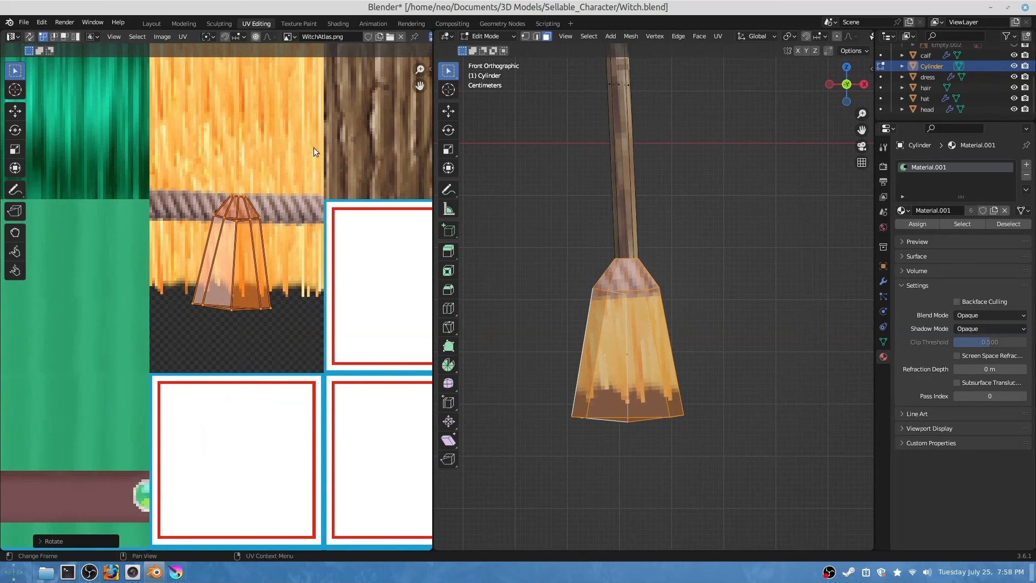
key("r")
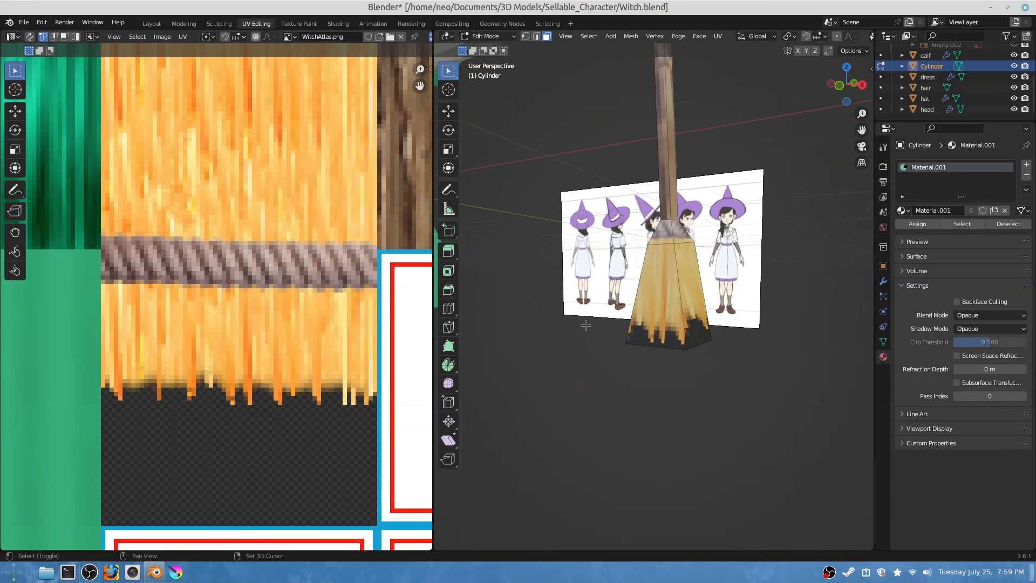
key("Ctrl+S")
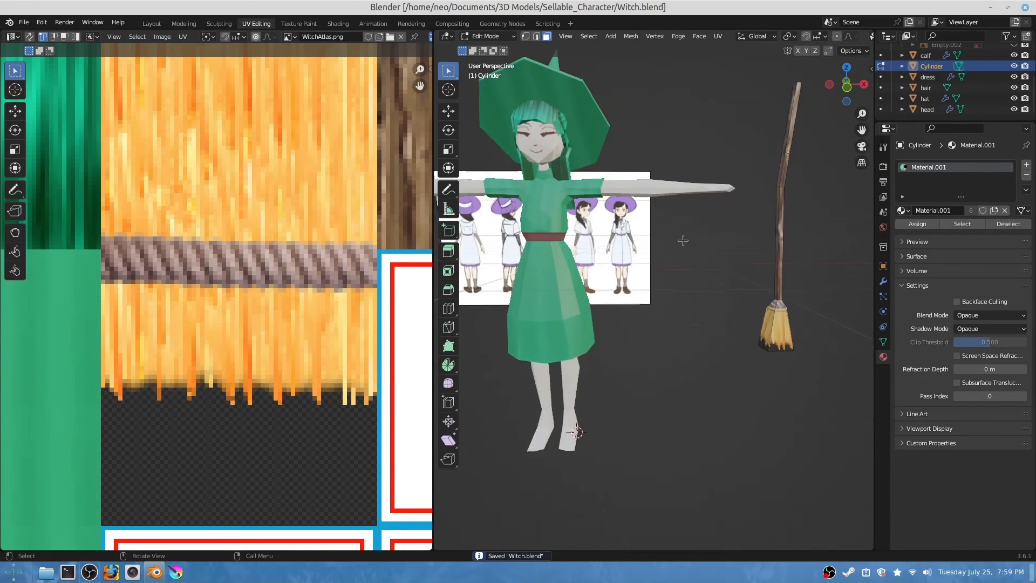
Open the broom material's Blend Mode choices in the Shading workspace's material Settings
left_click(151, 23)
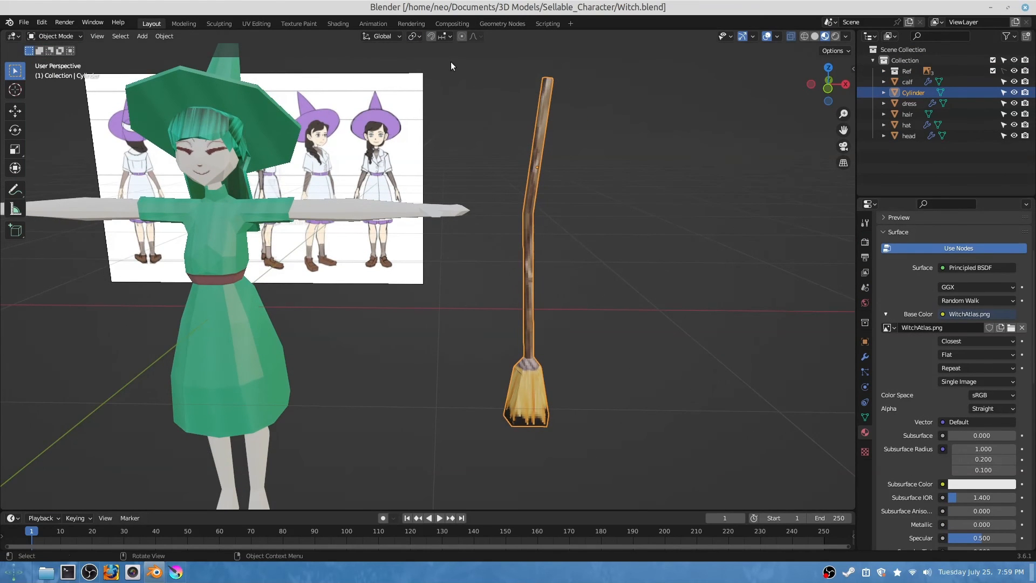
left_click(337, 23)
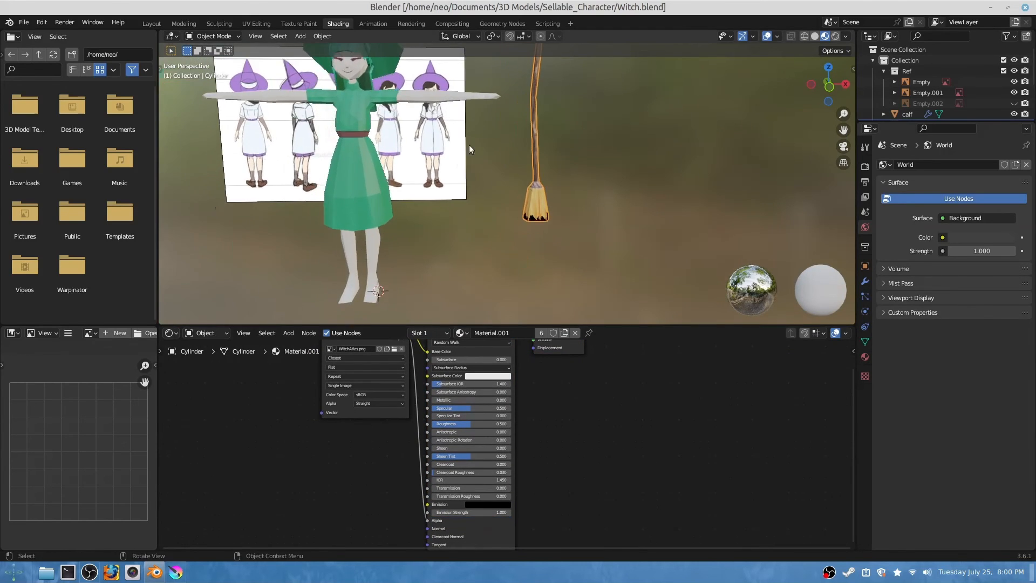
mouse_move(446, 135)
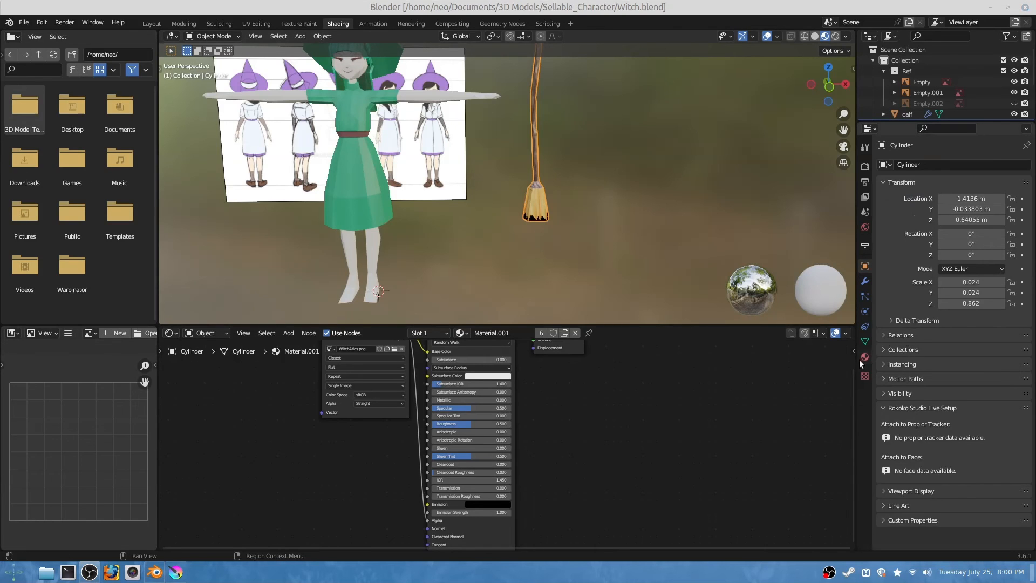
left_click(864, 356)
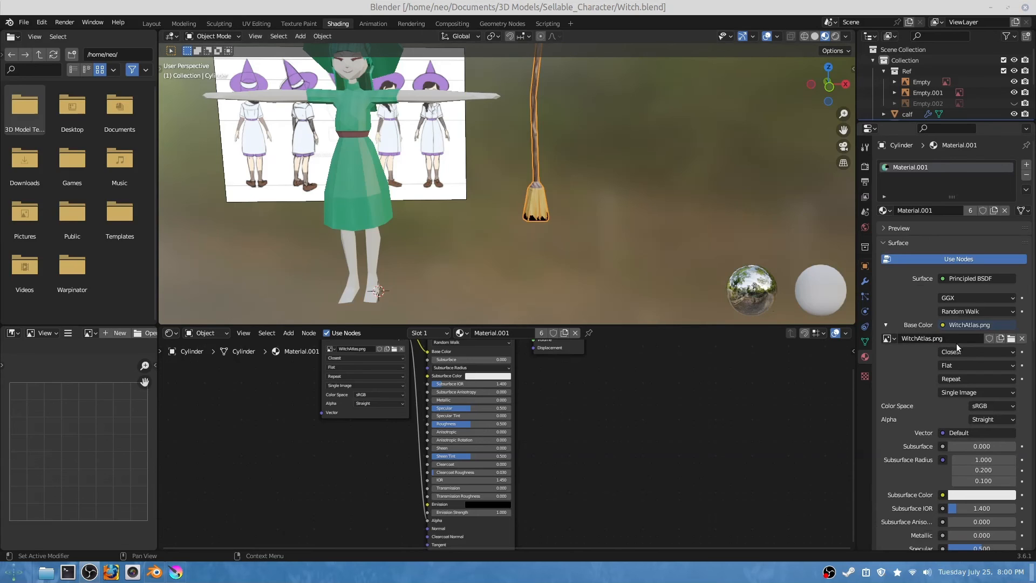
scroll("down", 3)
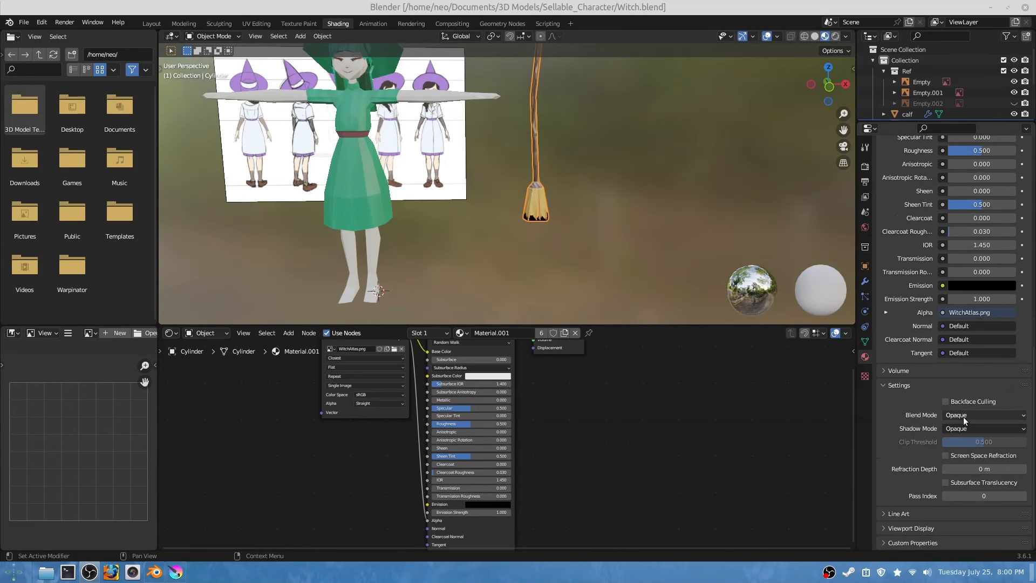
left_click(983, 415)
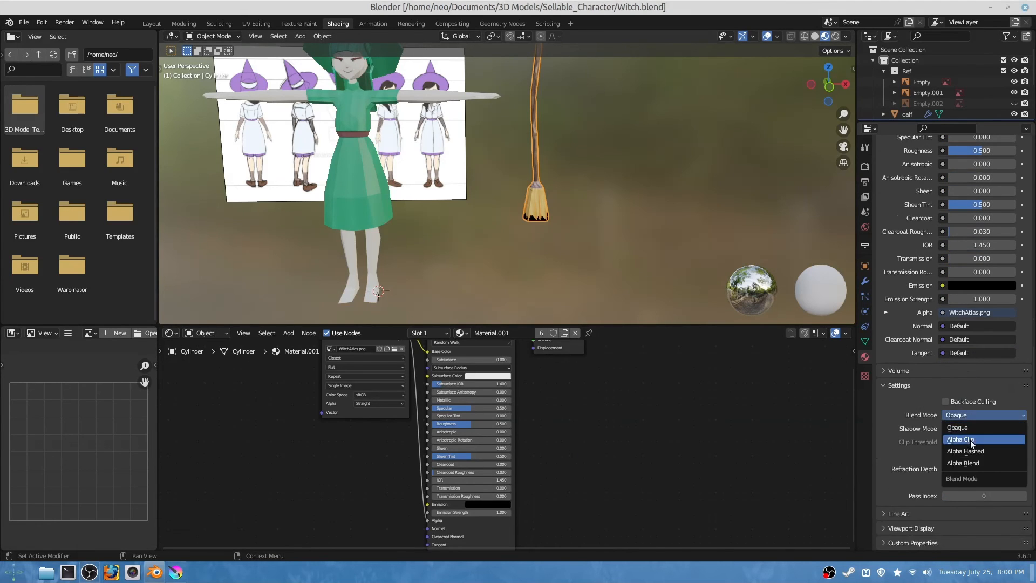
mouse_move(971, 462)
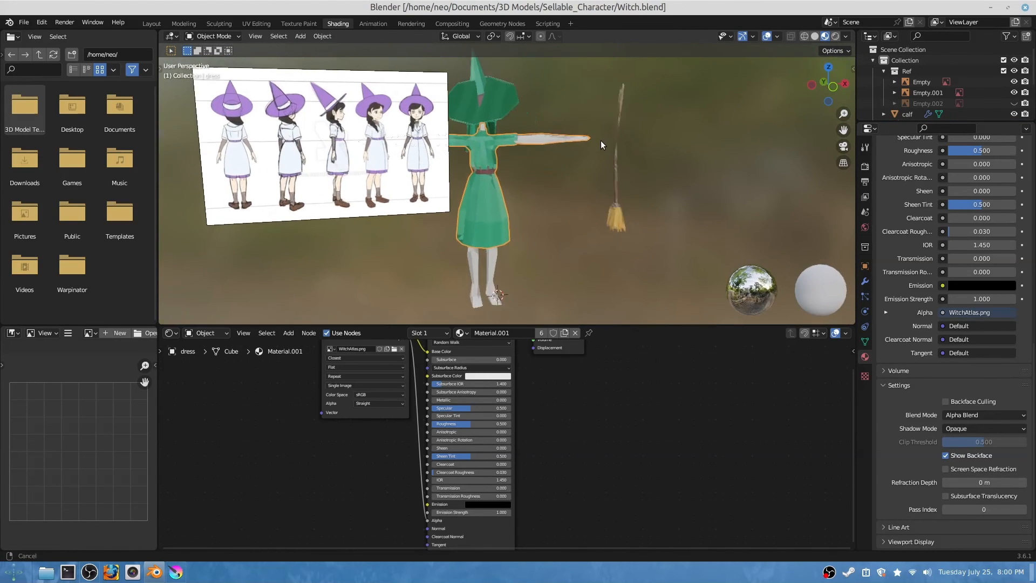
Duplicate the dress's atlas material as Material.002 and set the dress back to Material.001
left_click(151, 23)
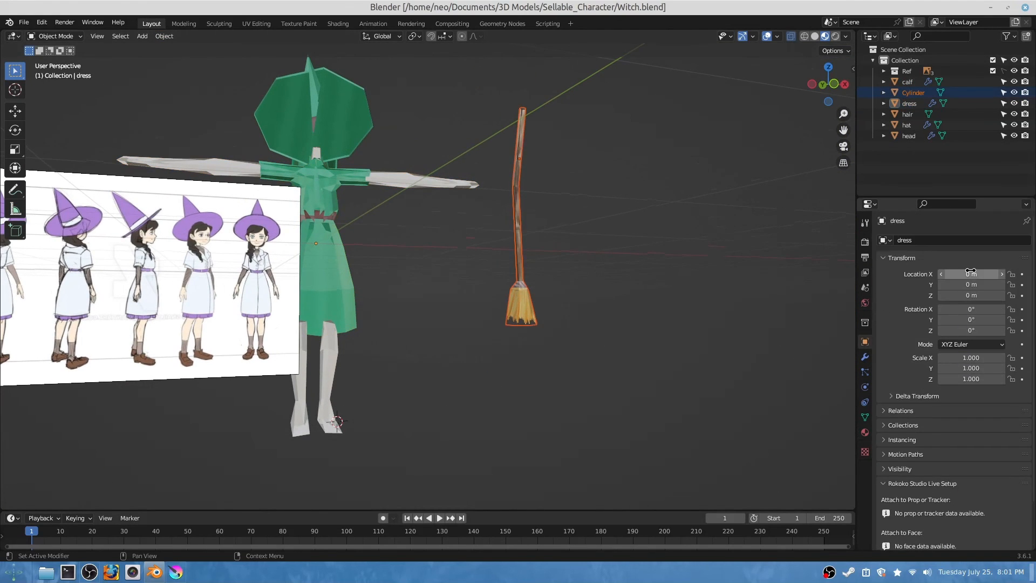
left_click(865, 432)
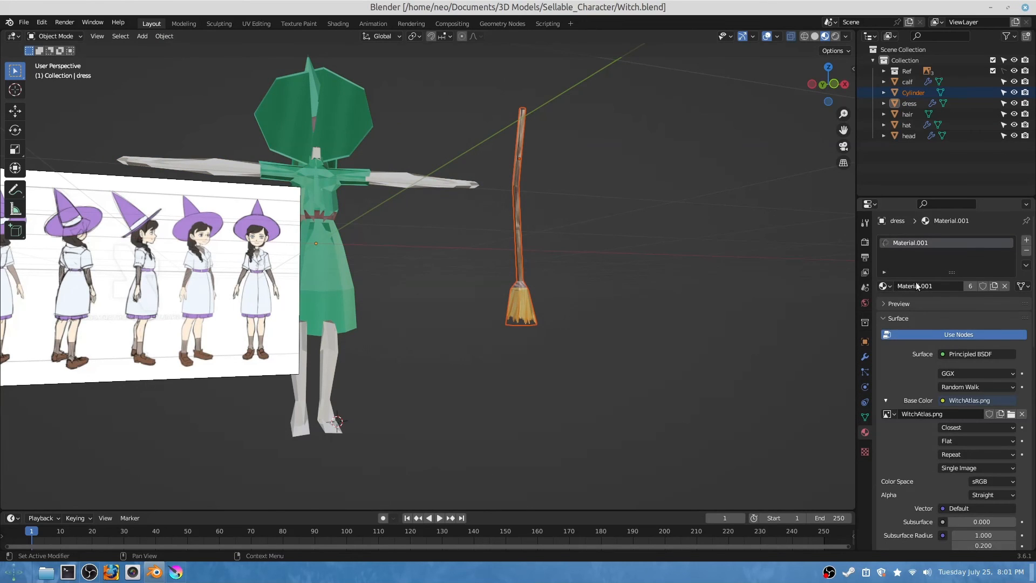
mouse_move(994, 286)
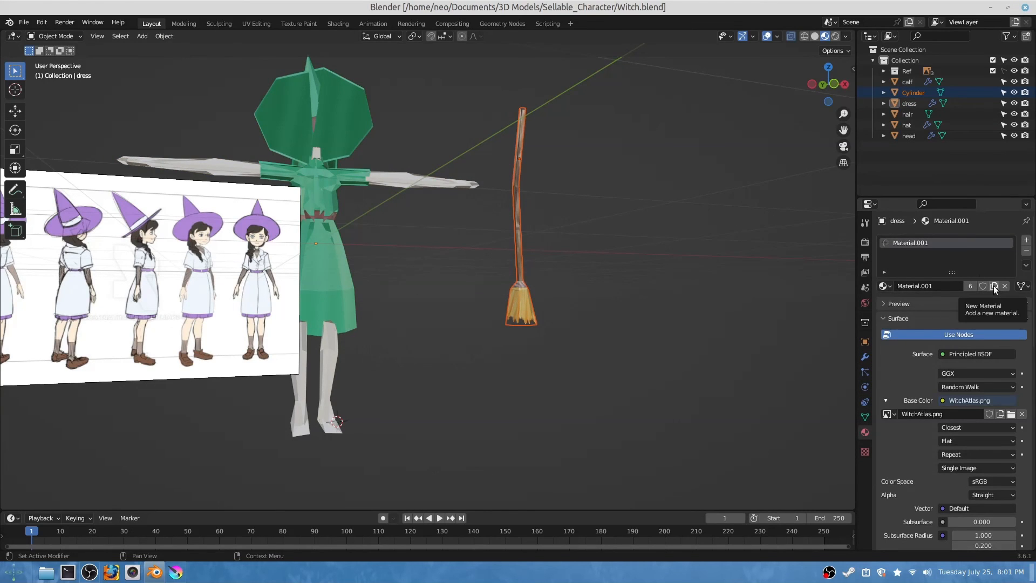
left_click(994, 286)
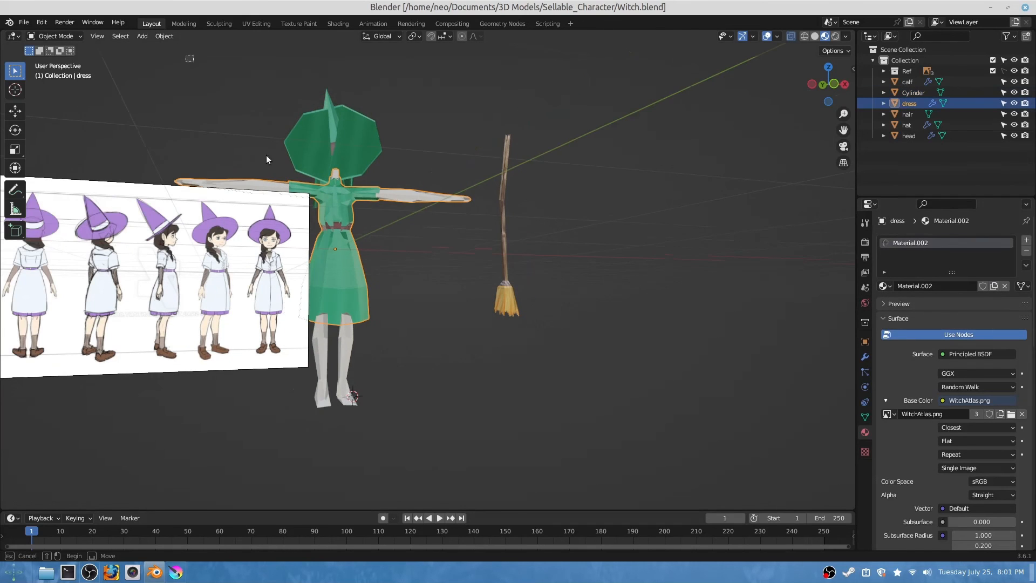
left_click(373, 23)
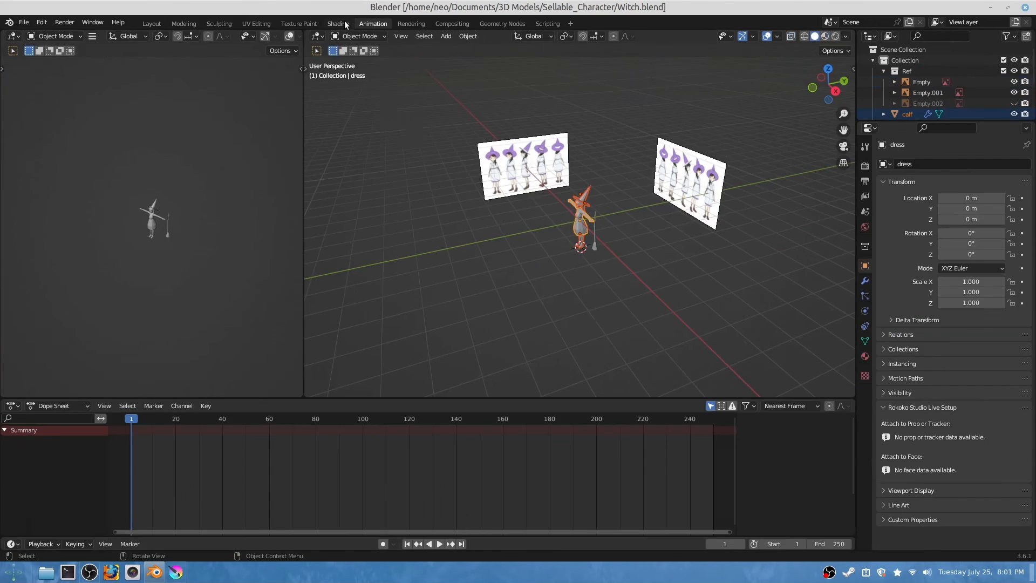
left_click(337, 23)
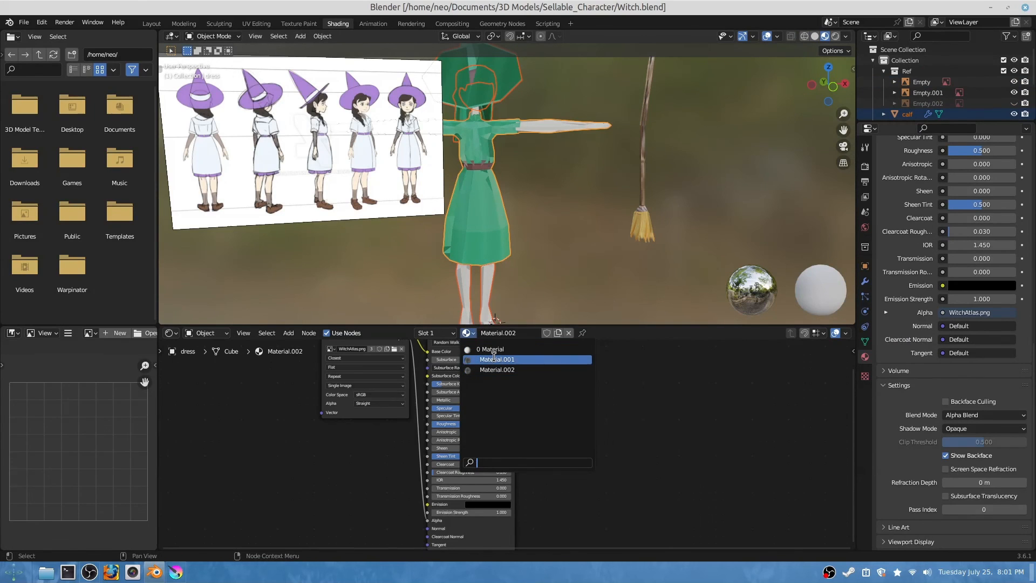
left_click(496, 358)
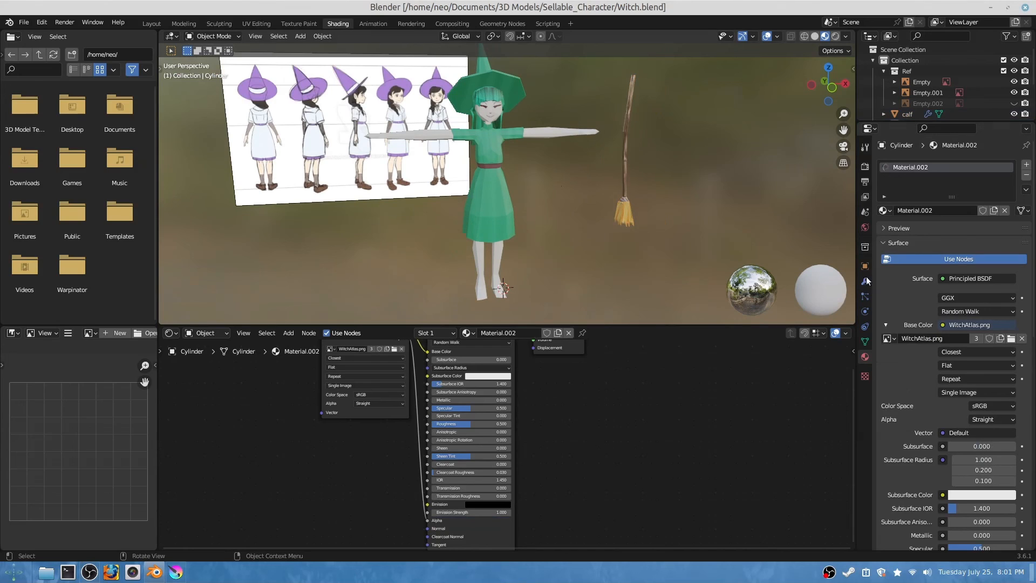
left_click(865, 267)
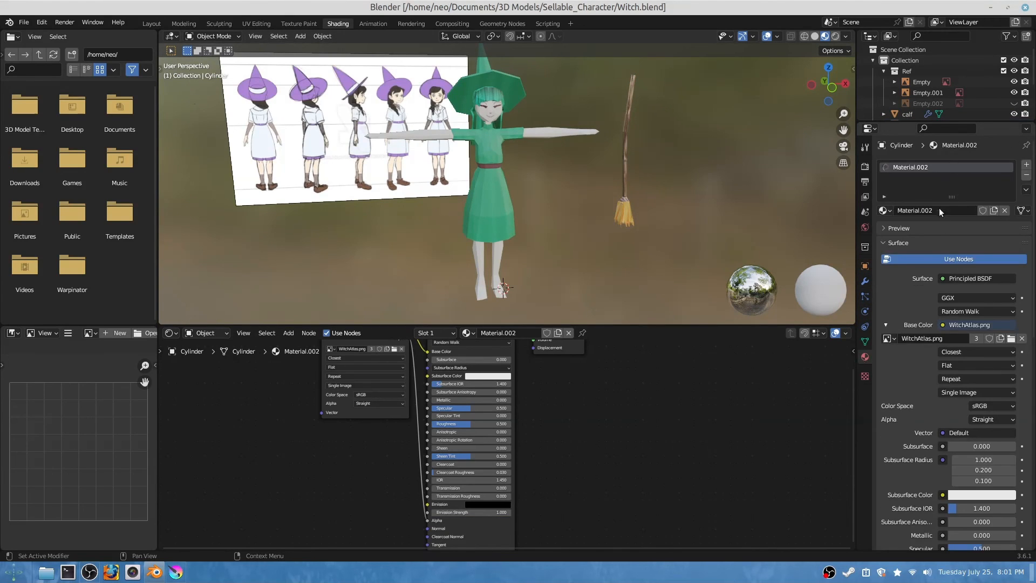
left_click(914, 209)
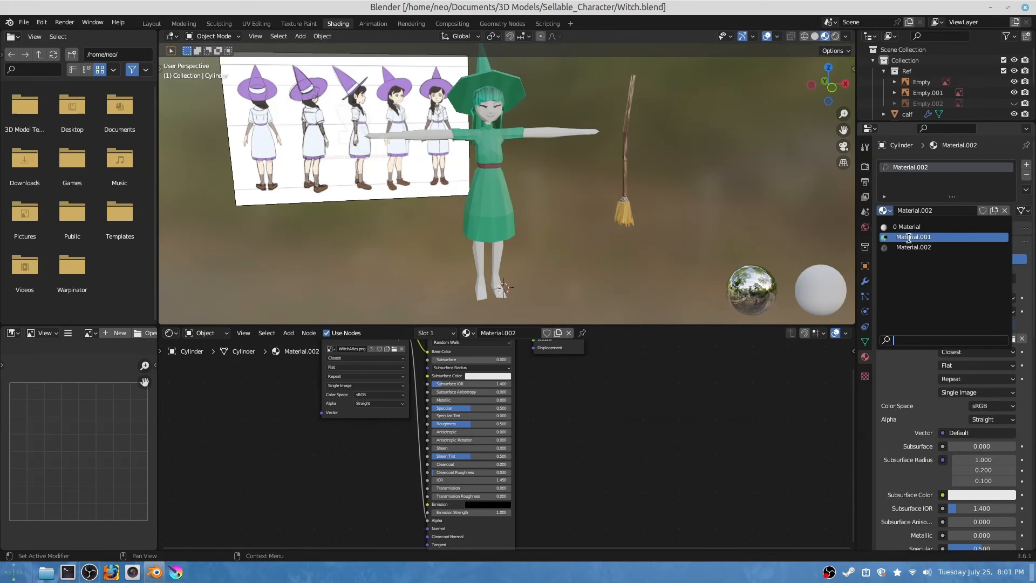
left_click(913, 237)
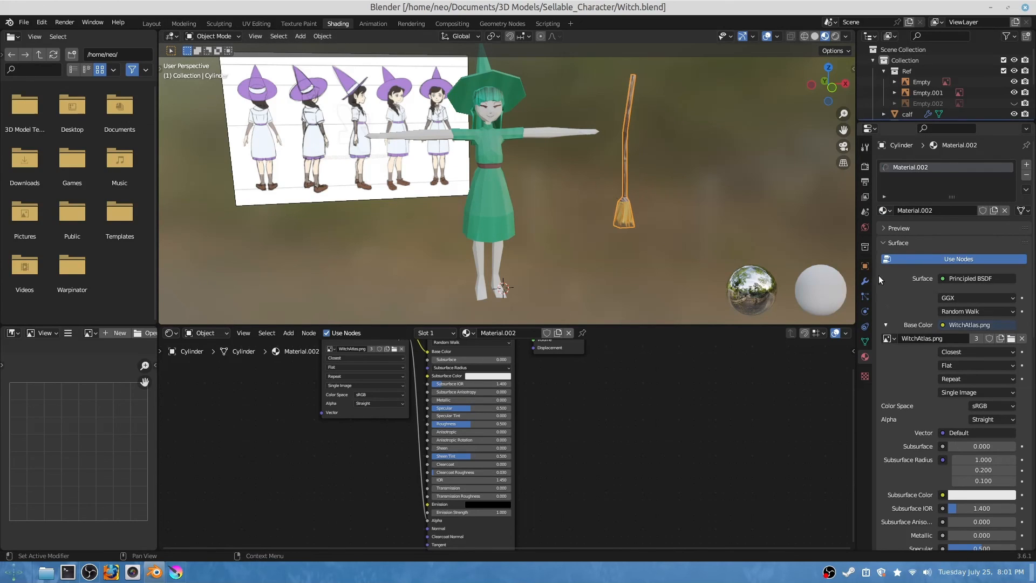
mouse_move(886, 209)
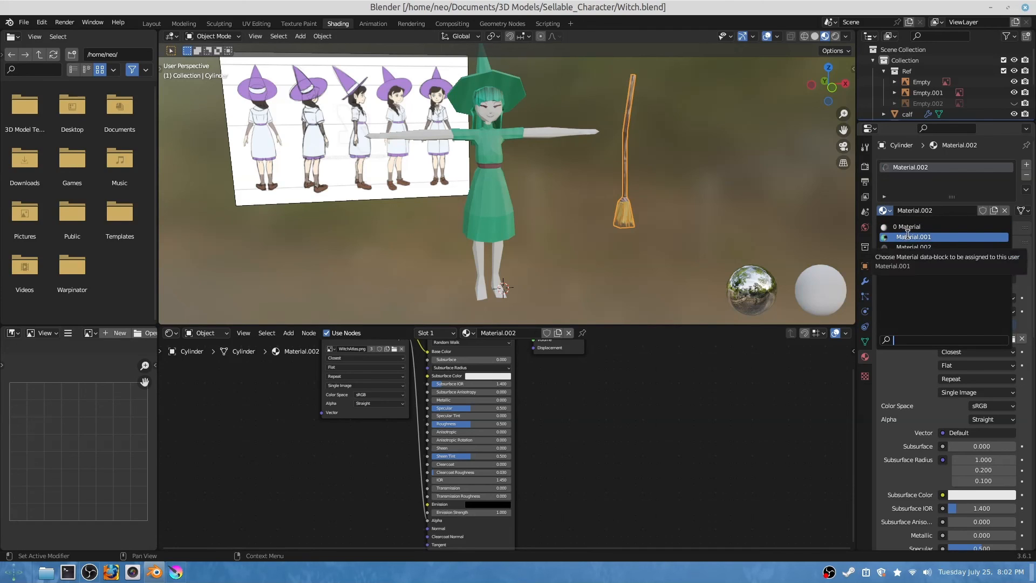
left_click(913, 236)
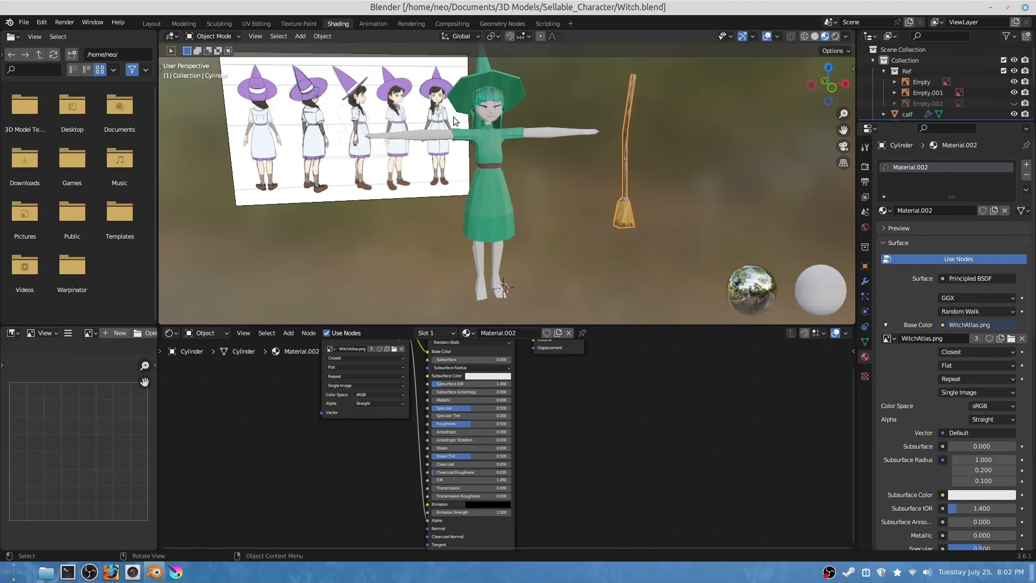
left_click(150, 23)
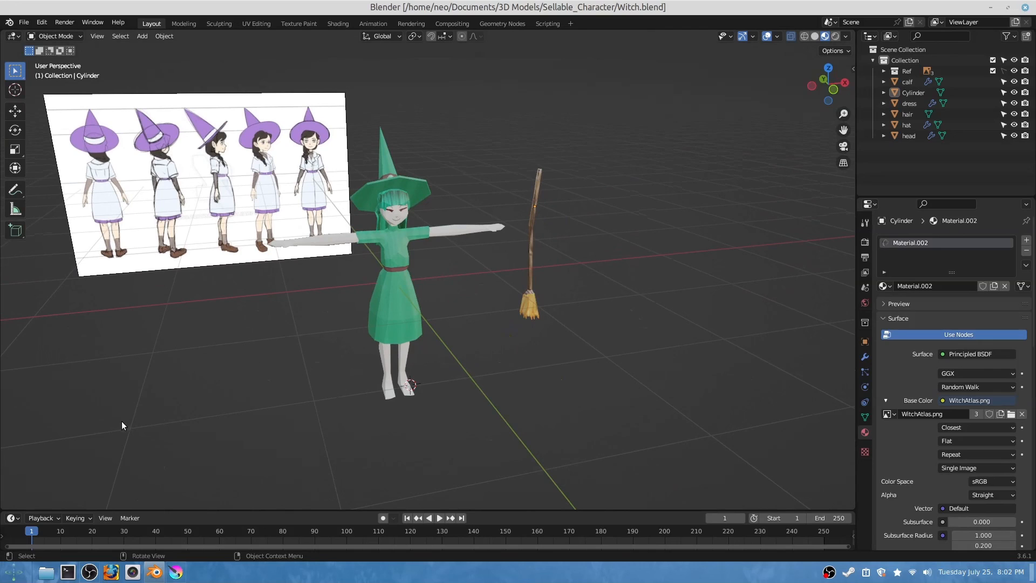
mouse_move(99, 399)
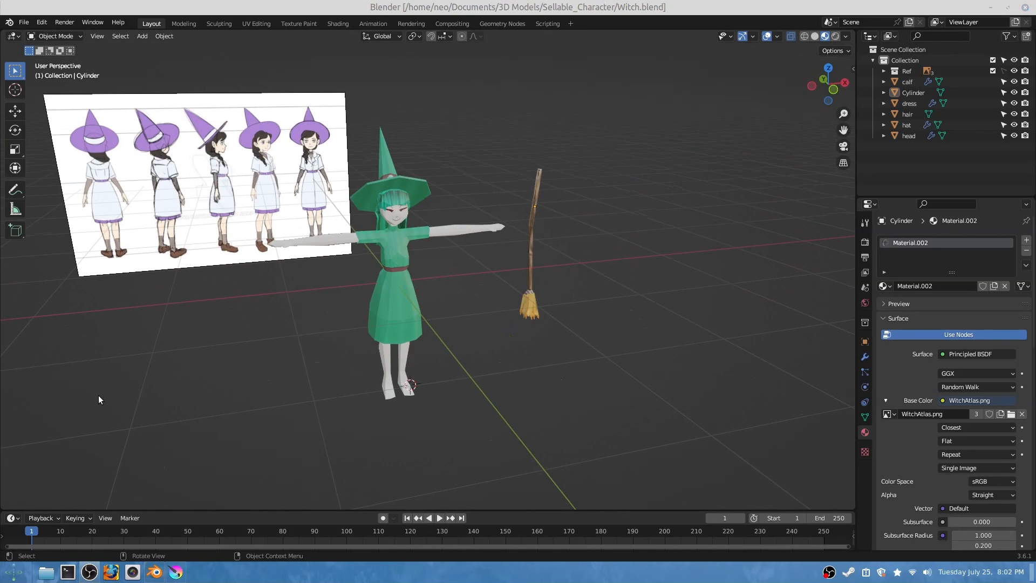